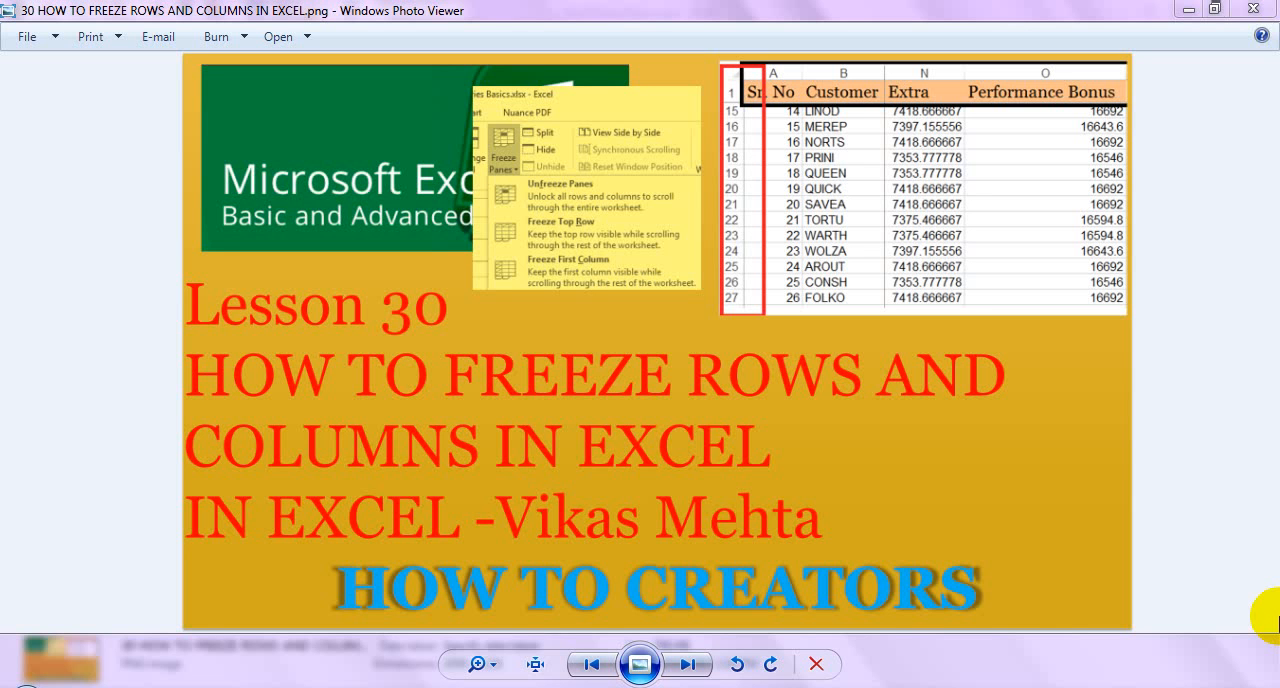
pyautogui.moveTo(812, 302)
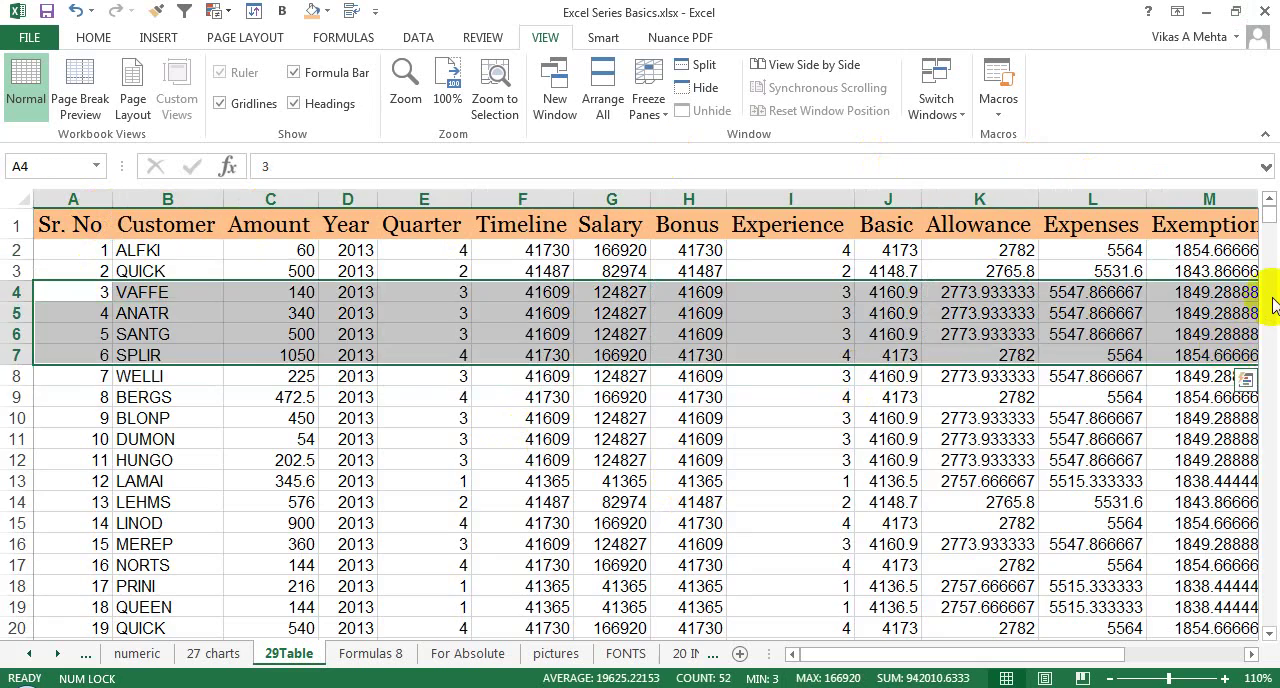
# Scroll the 29Table data to see the header row disappear, then return to the top.
pyautogui.scroll(-3)
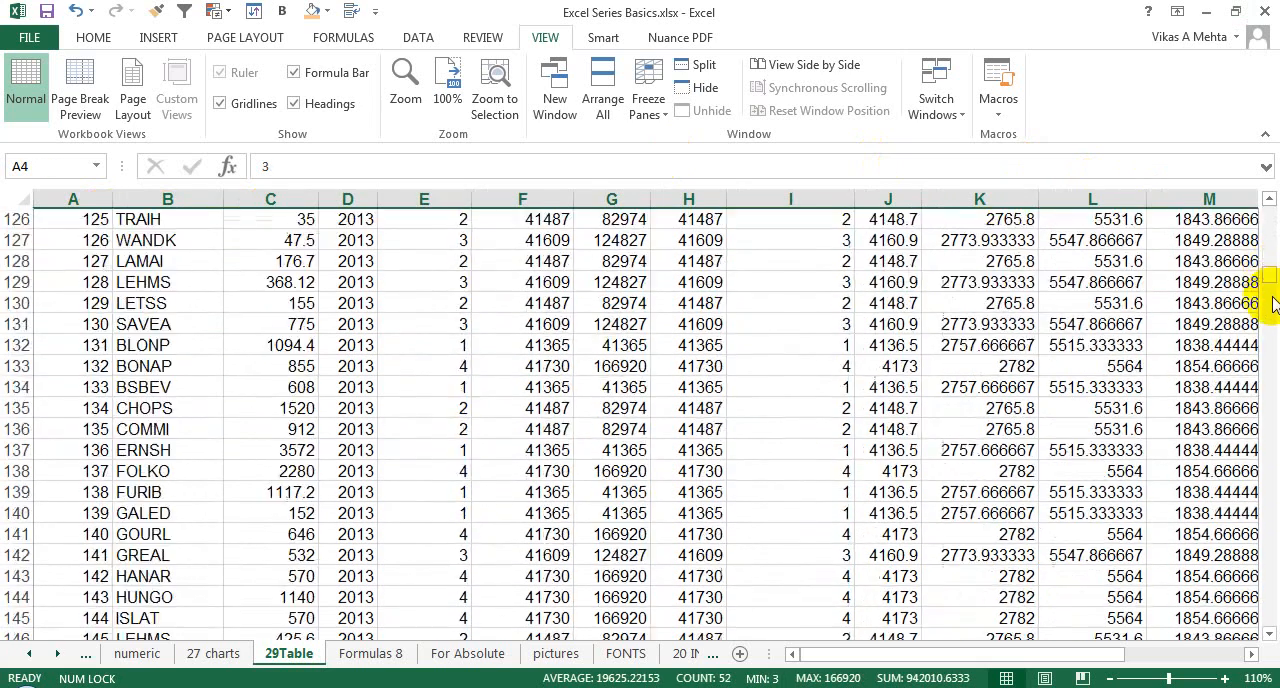
pyautogui.scroll(3)
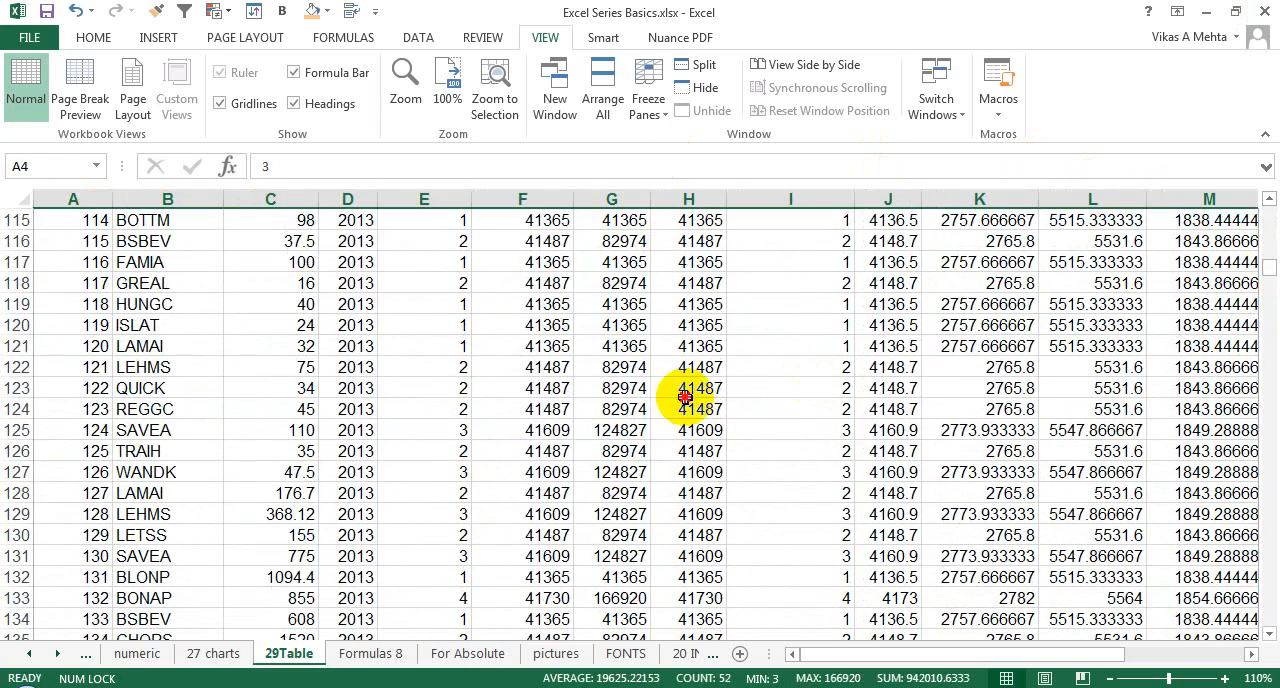
pyautogui.click(688, 380)
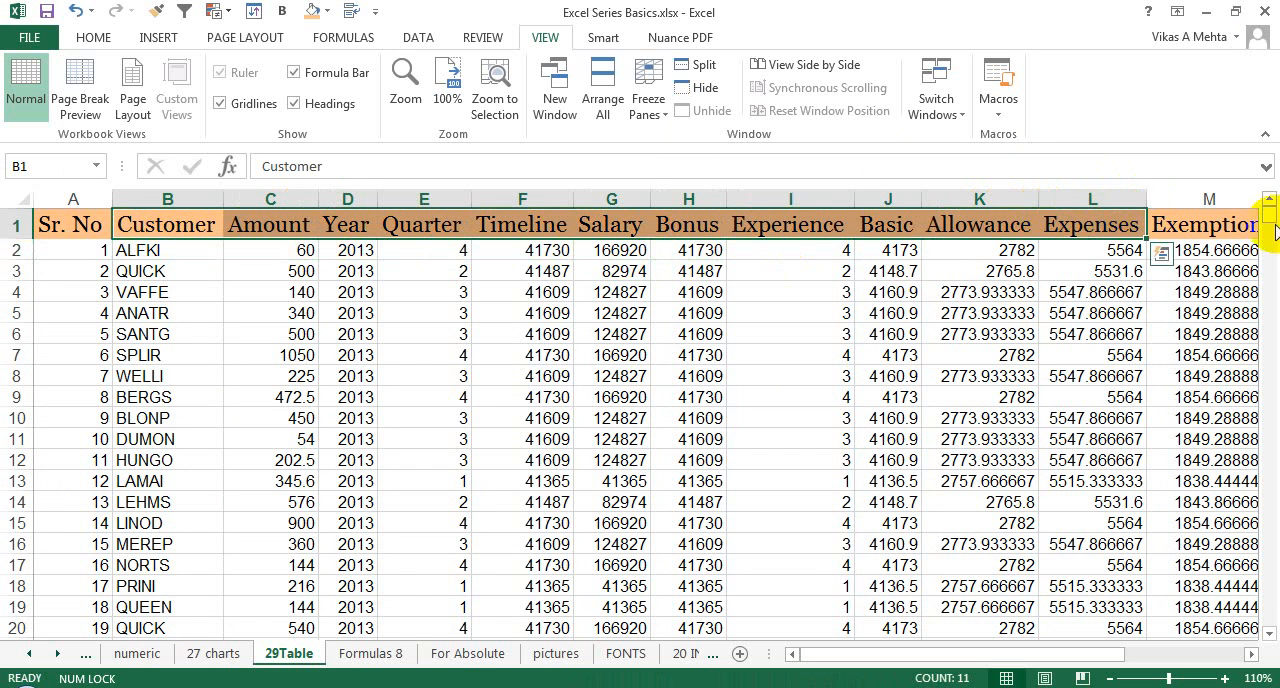
pyautogui.scroll(-3)
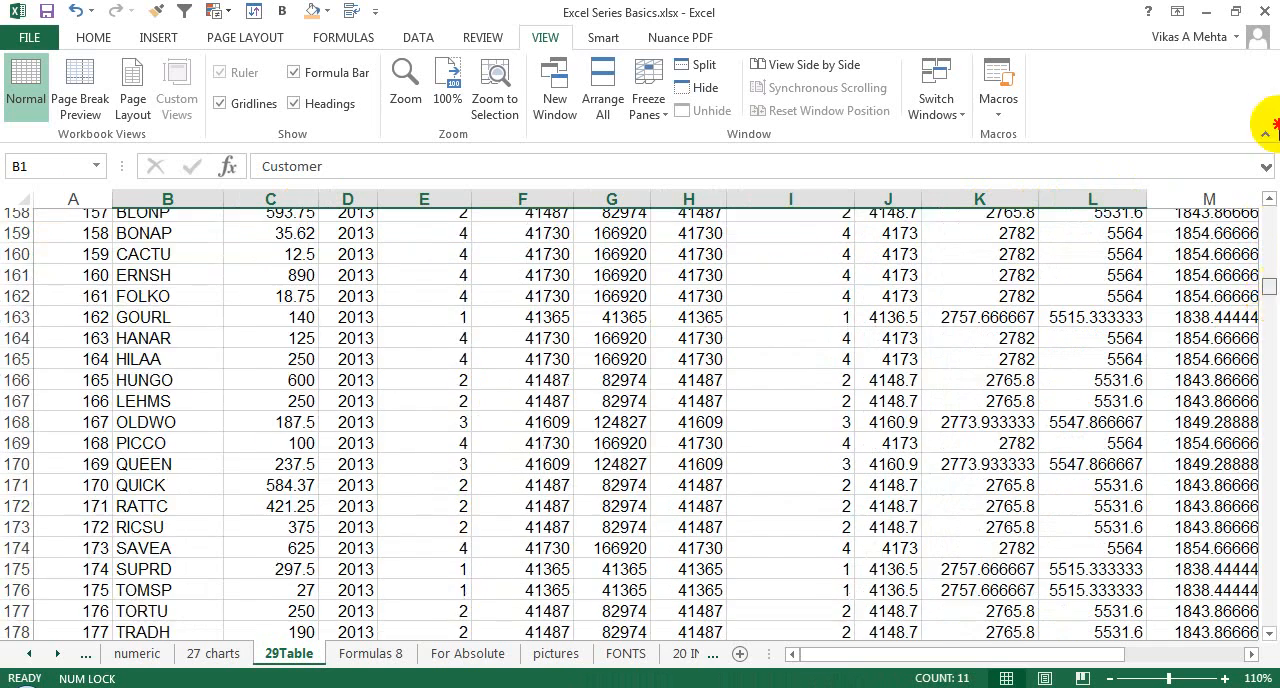
pyautogui.press('ctrl+Home')
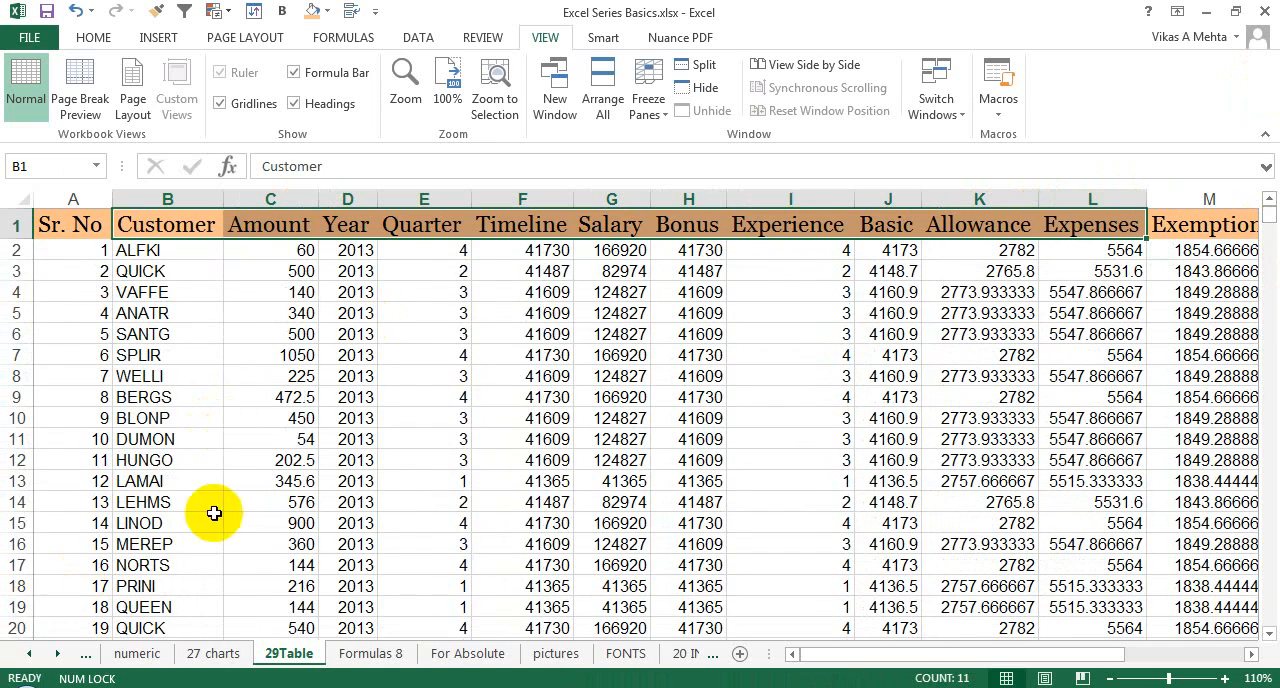
pyautogui.click(168, 502)
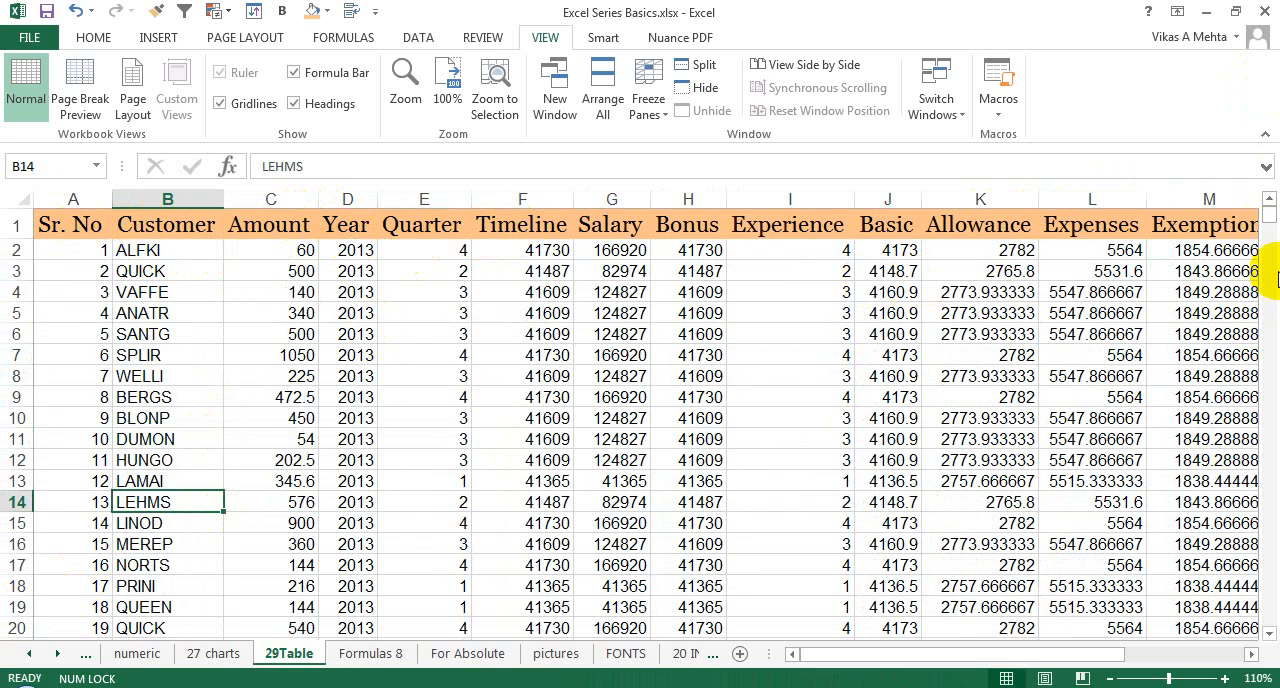
pyautogui.scroll(-3)
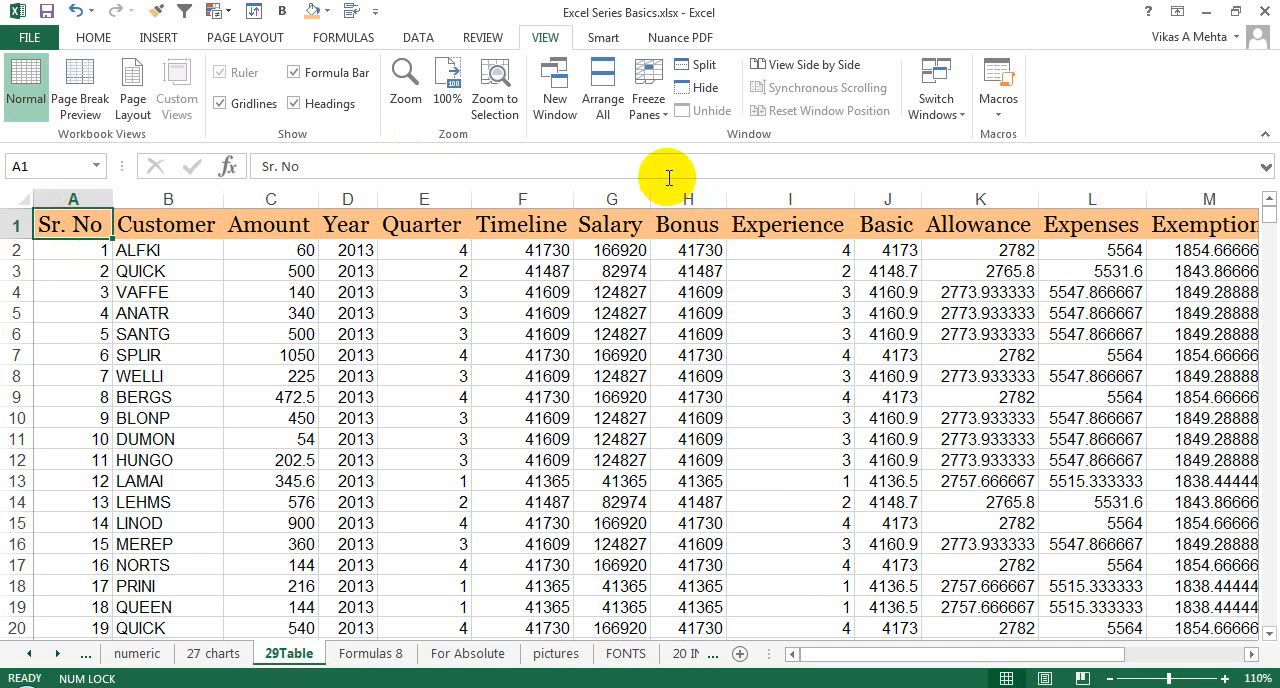
# Freeze the top row and scroll down to row 31 to confirm the header stays visible.
pyautogui.click(648, 84)
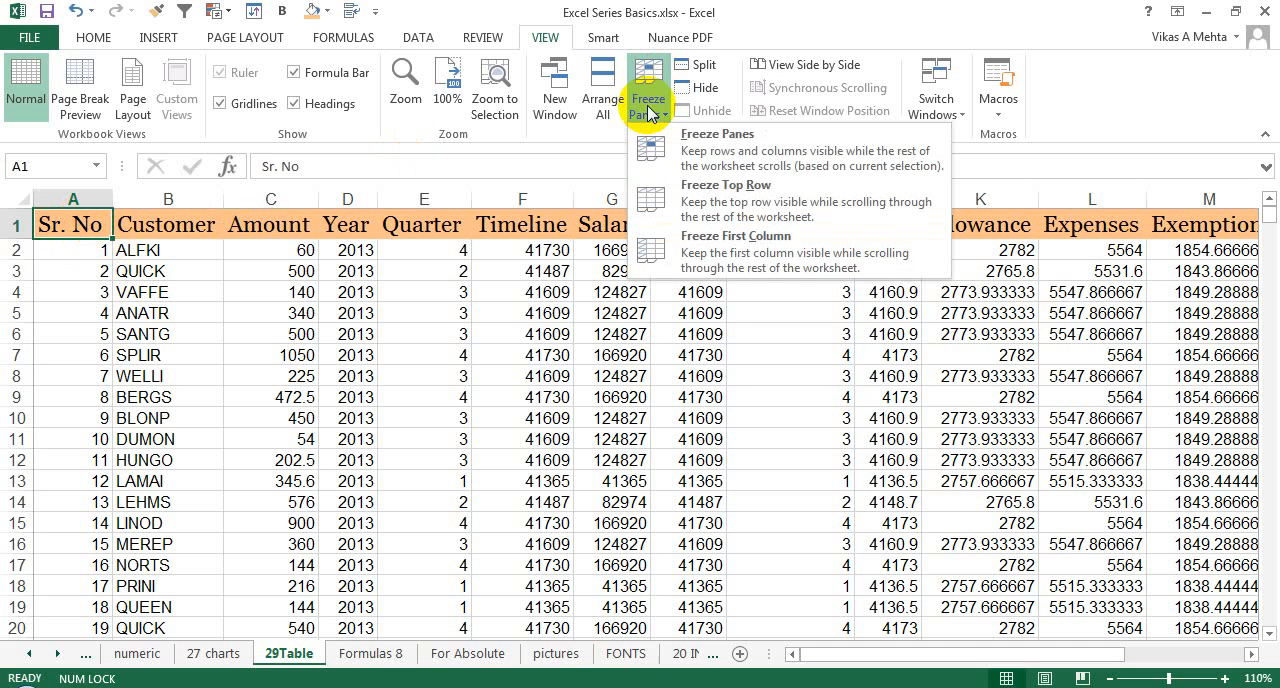
pyautogui.moveTo(700, 200)
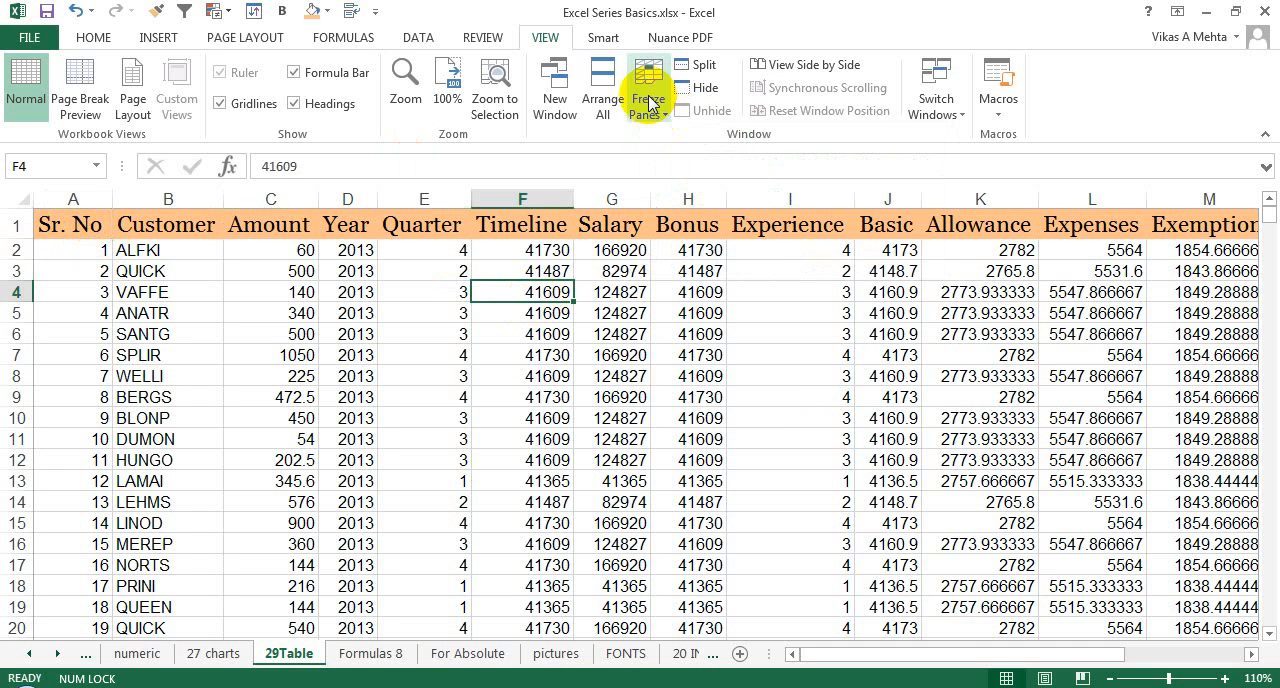
pyautogui.moveTo(716, 180)
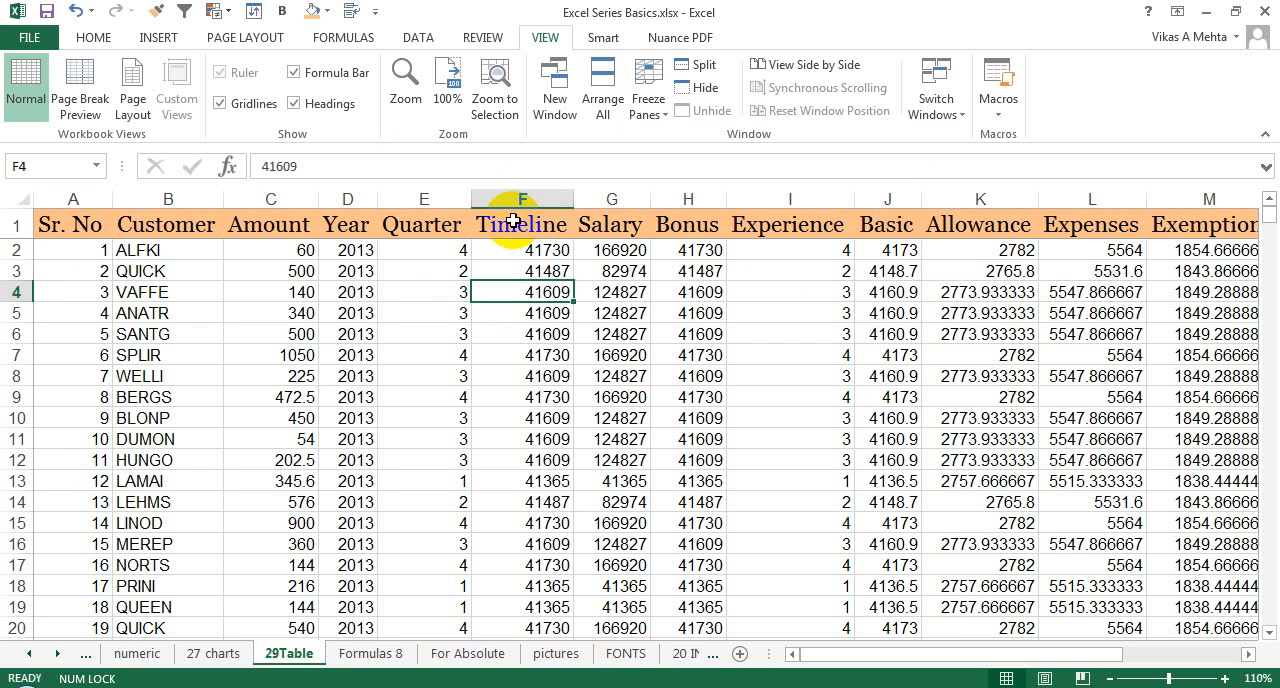
pyautogui.scroll(-3)
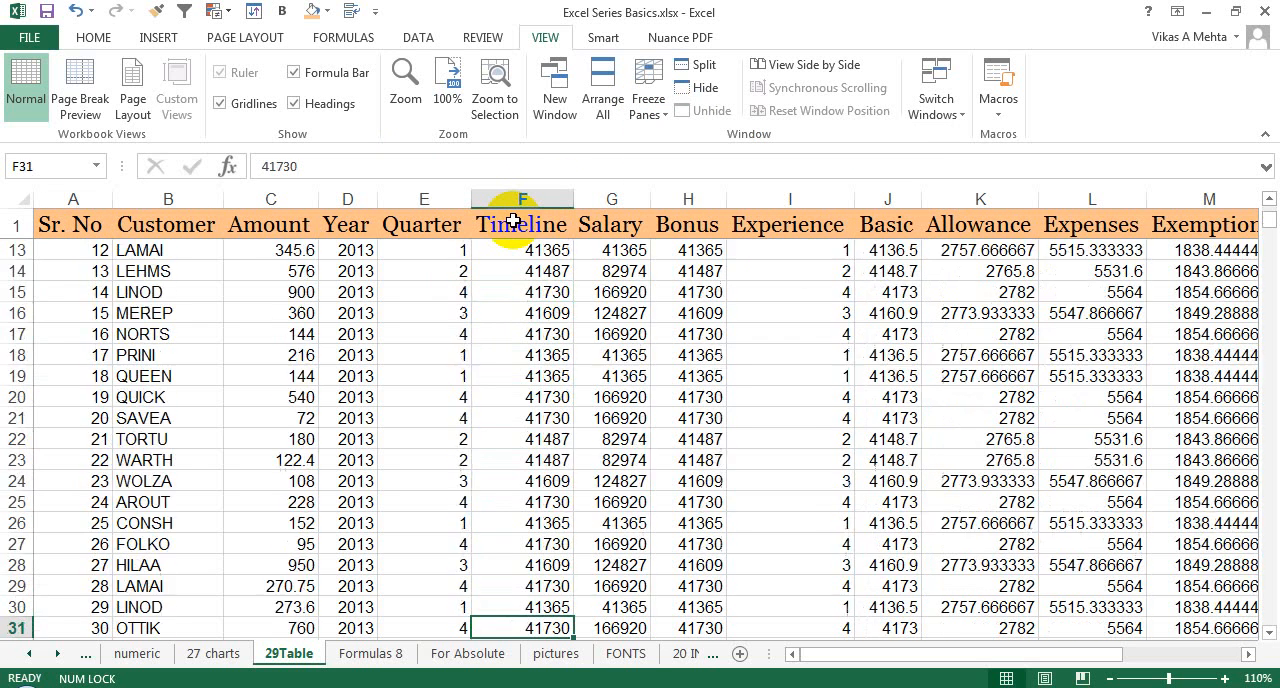
pyautogui.scroll(-3)
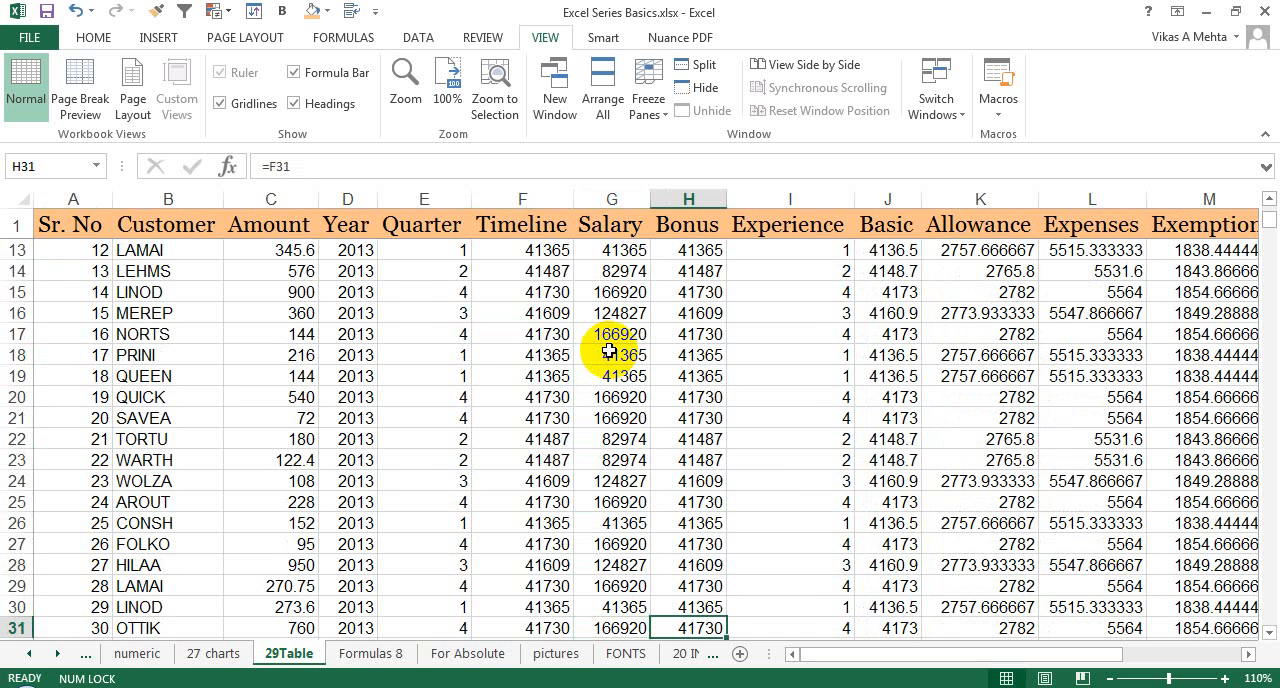
pyautogui.click(72, 292)
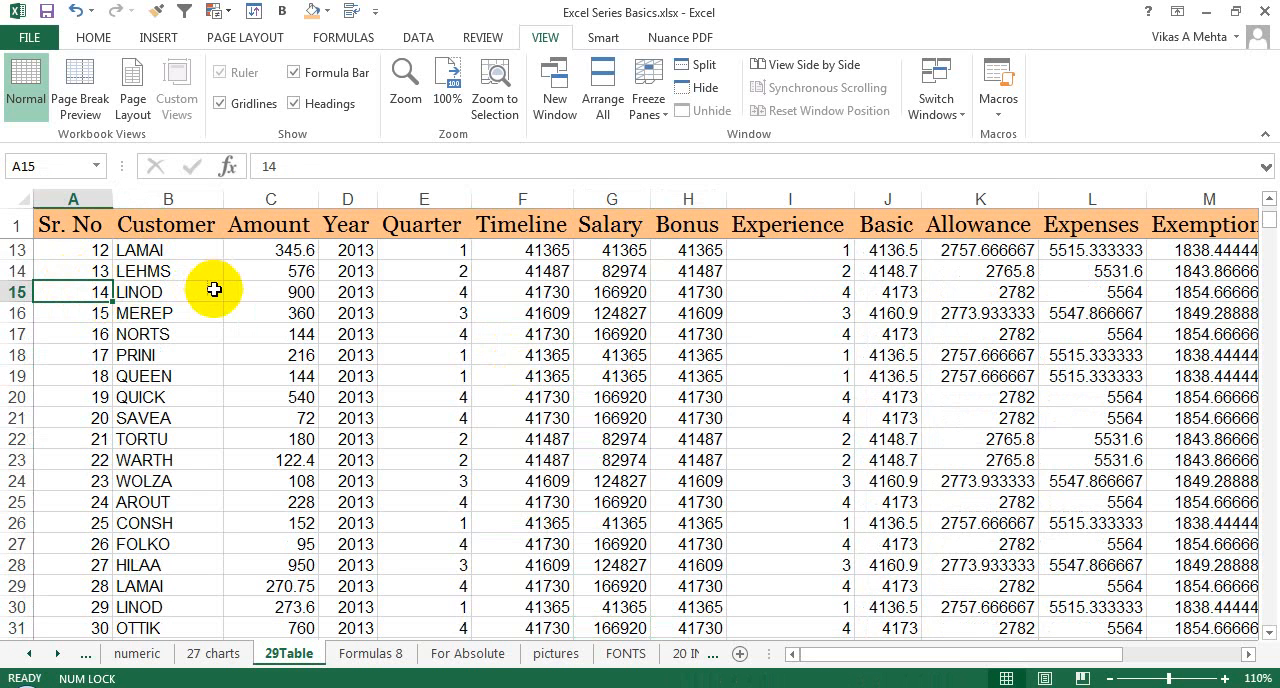
pyautogui.click(344, 292)
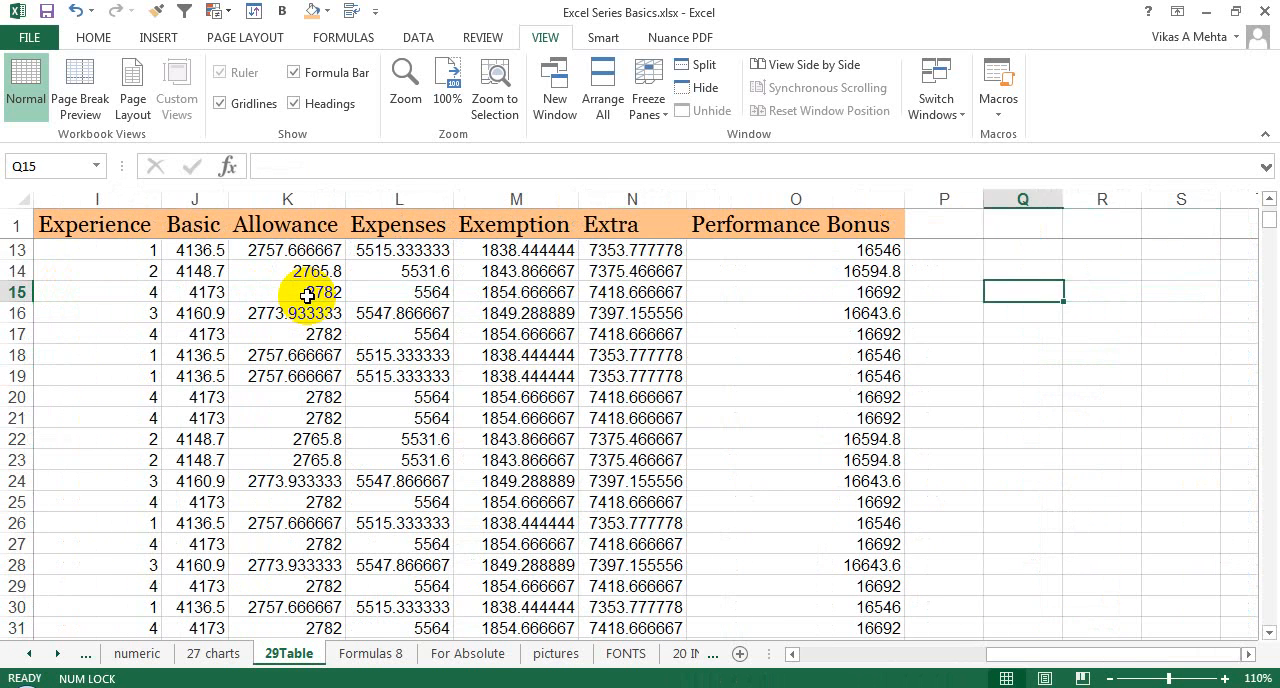
pyautogui.click(632, 586)
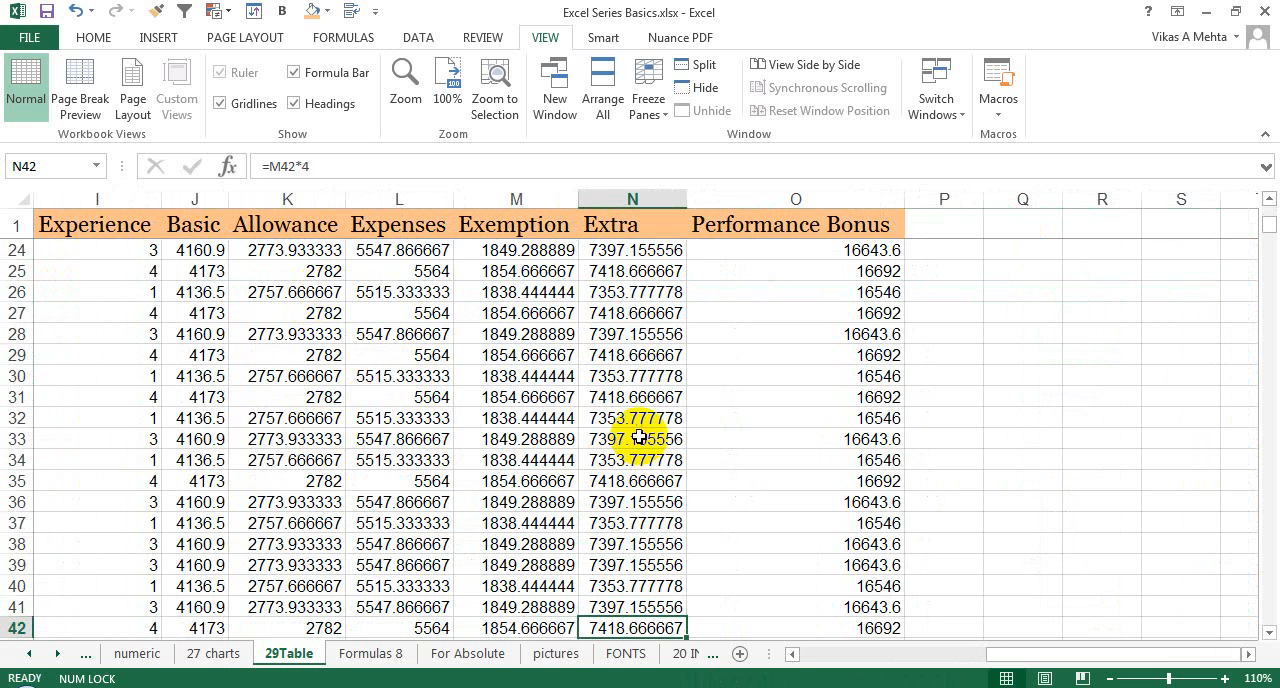
pyautogui.moveTo(712, 292)
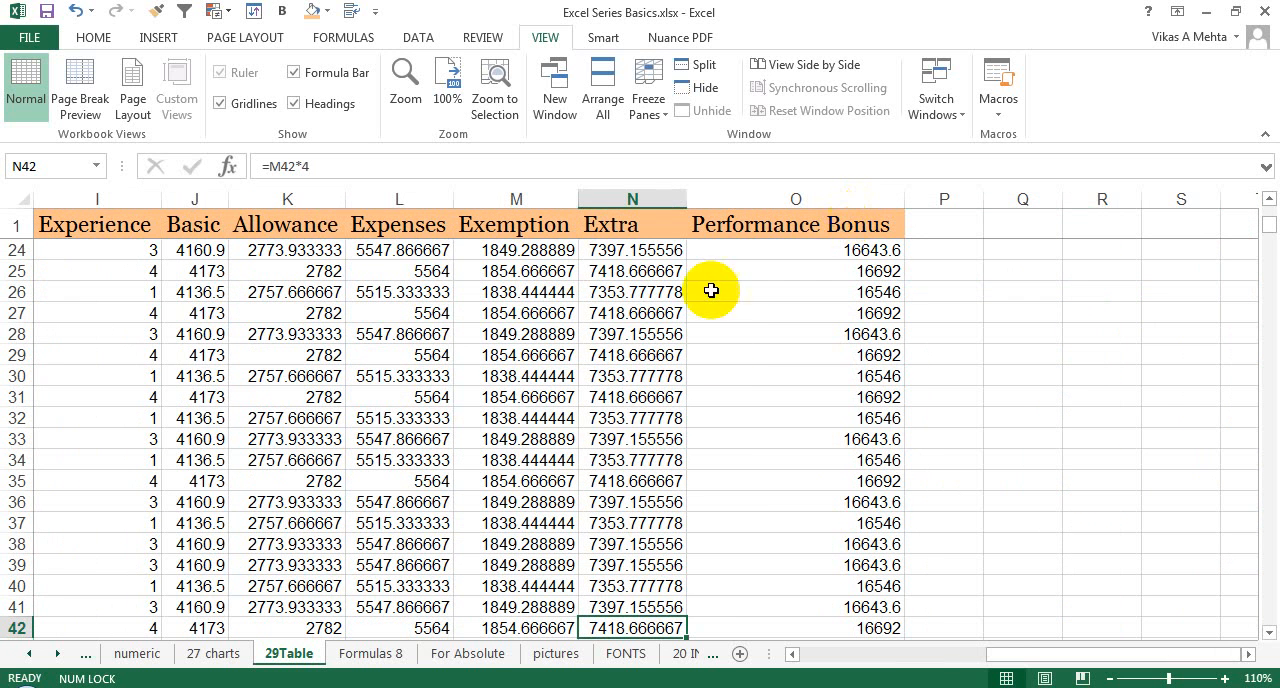
pyautogui.moveTo(728, 640)
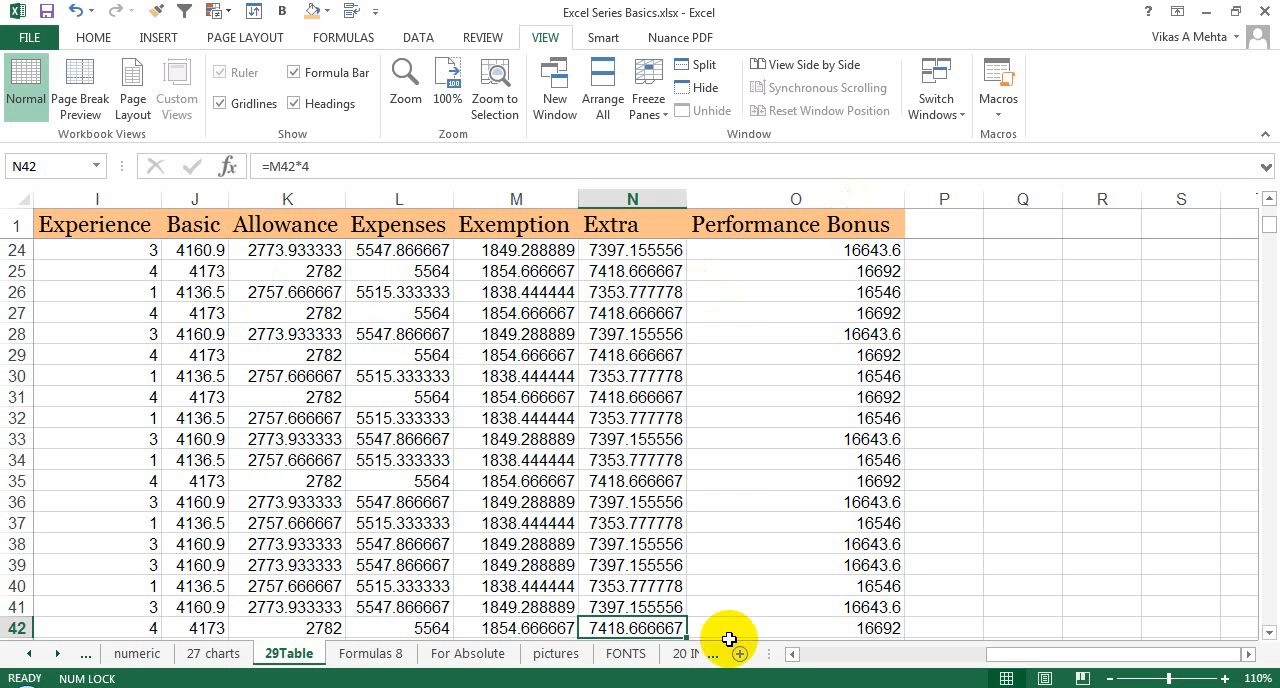
pyautogui.click(632, 586)
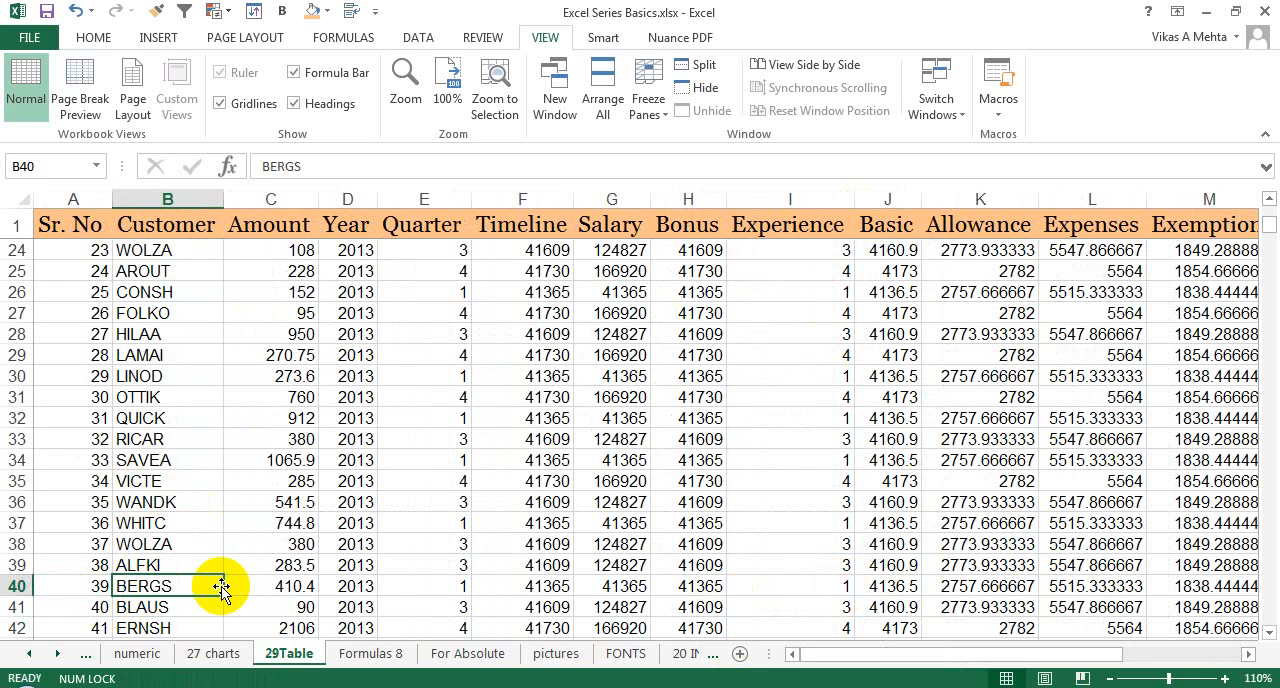
pyautogui.moveTo(212, 332)
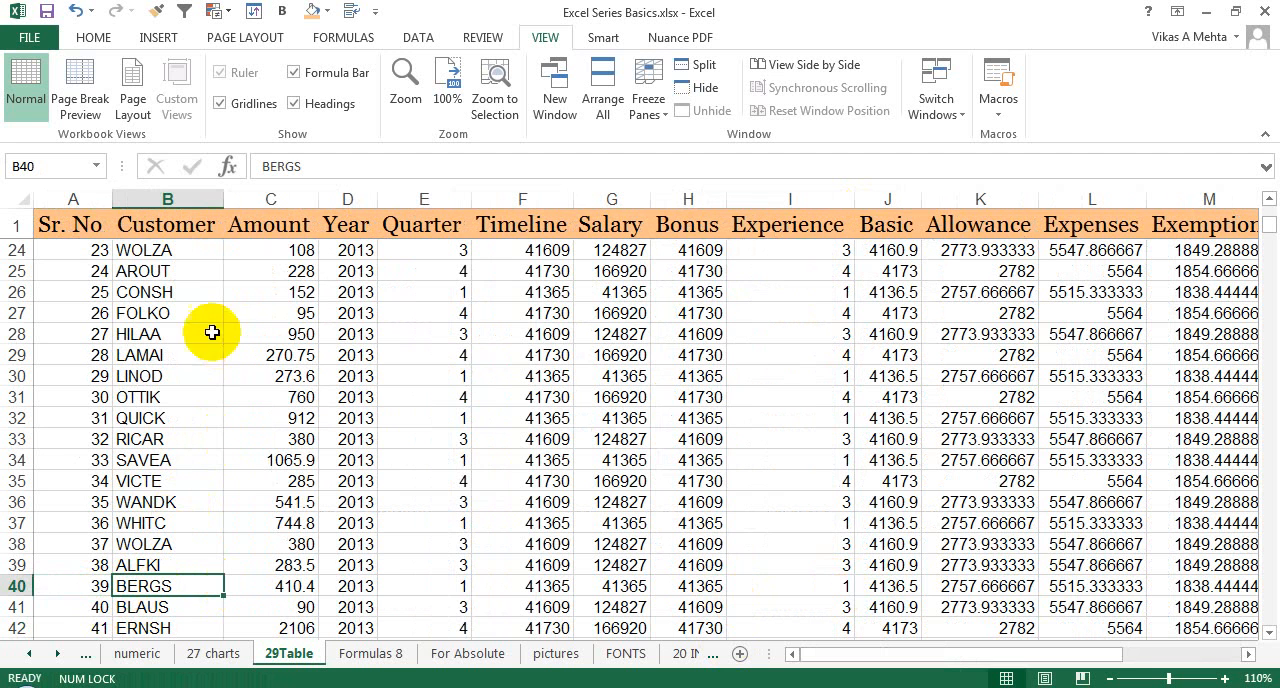
pyautogui.click(270, 376)
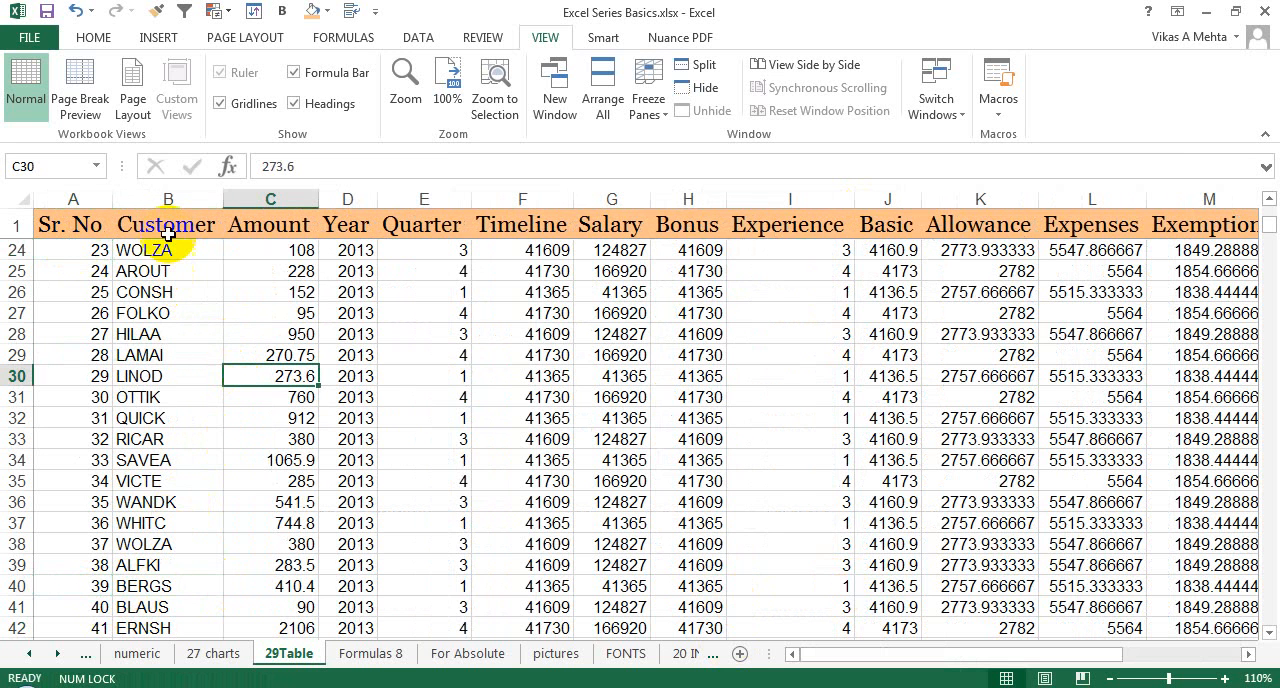
pyautogui.click(72, 376)
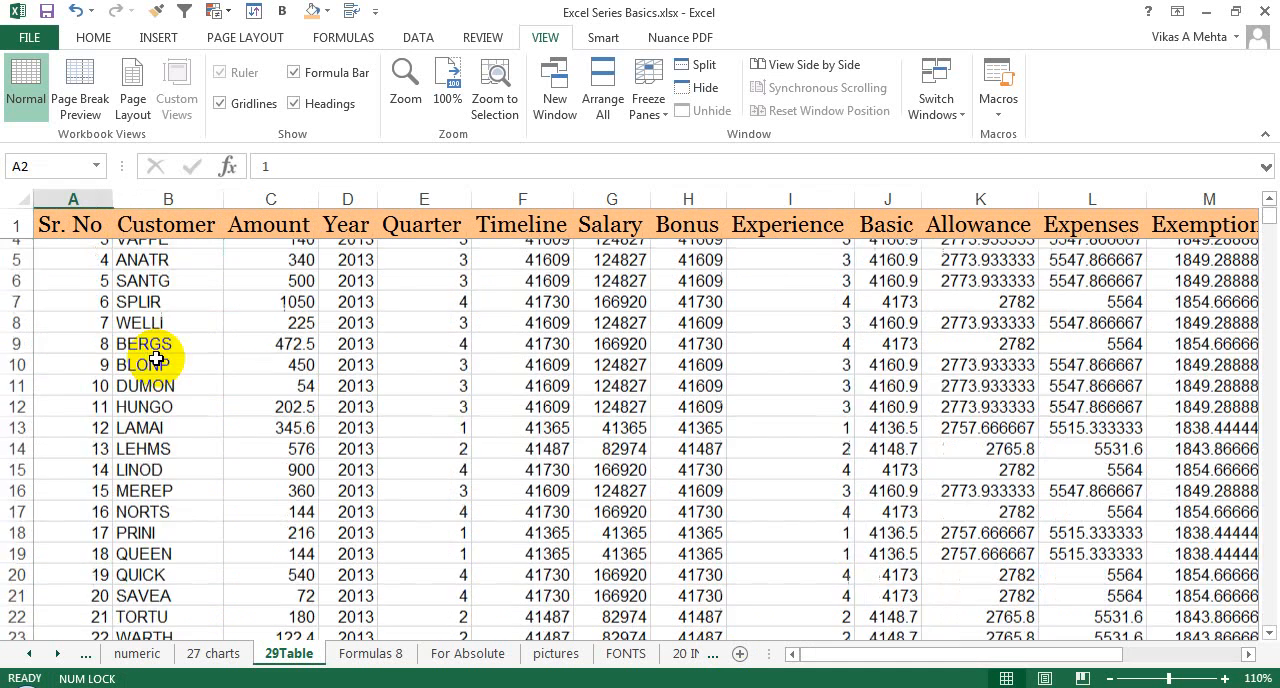
pyautogui.scroll(3)
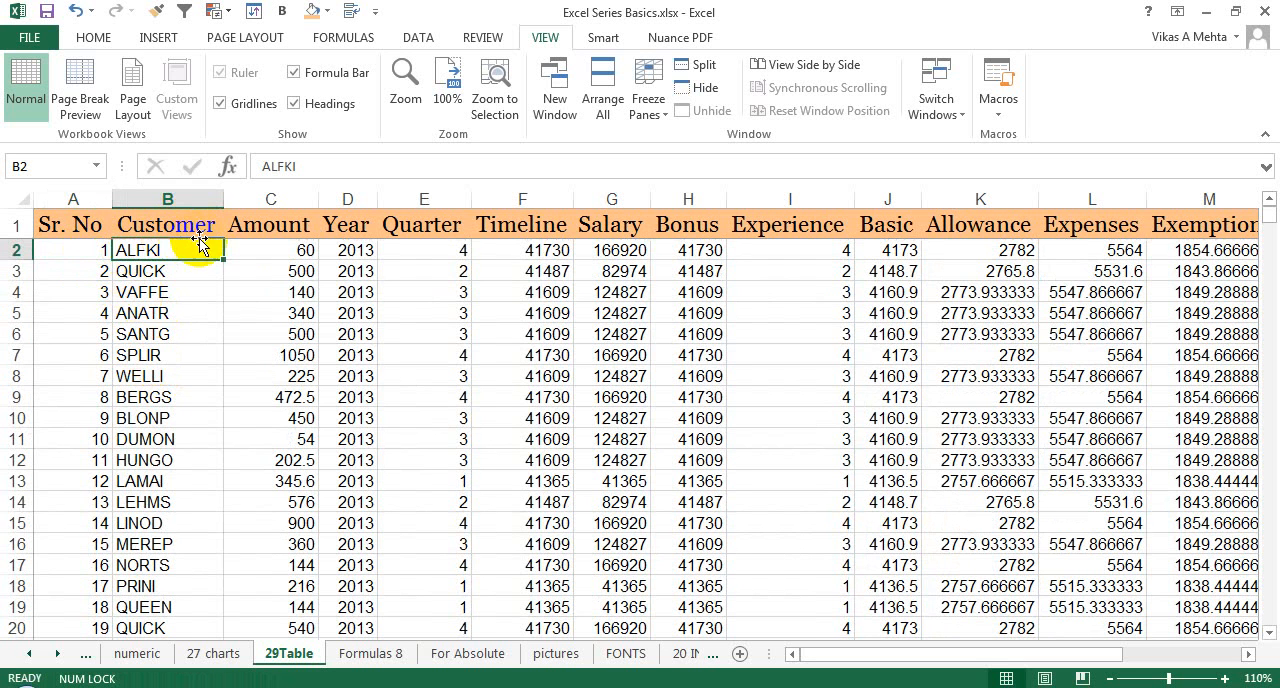
# Unfreeze all panes, then freeze panes at C2 to lock the header row and columns A–B.
pyautogui.click(268, 250)
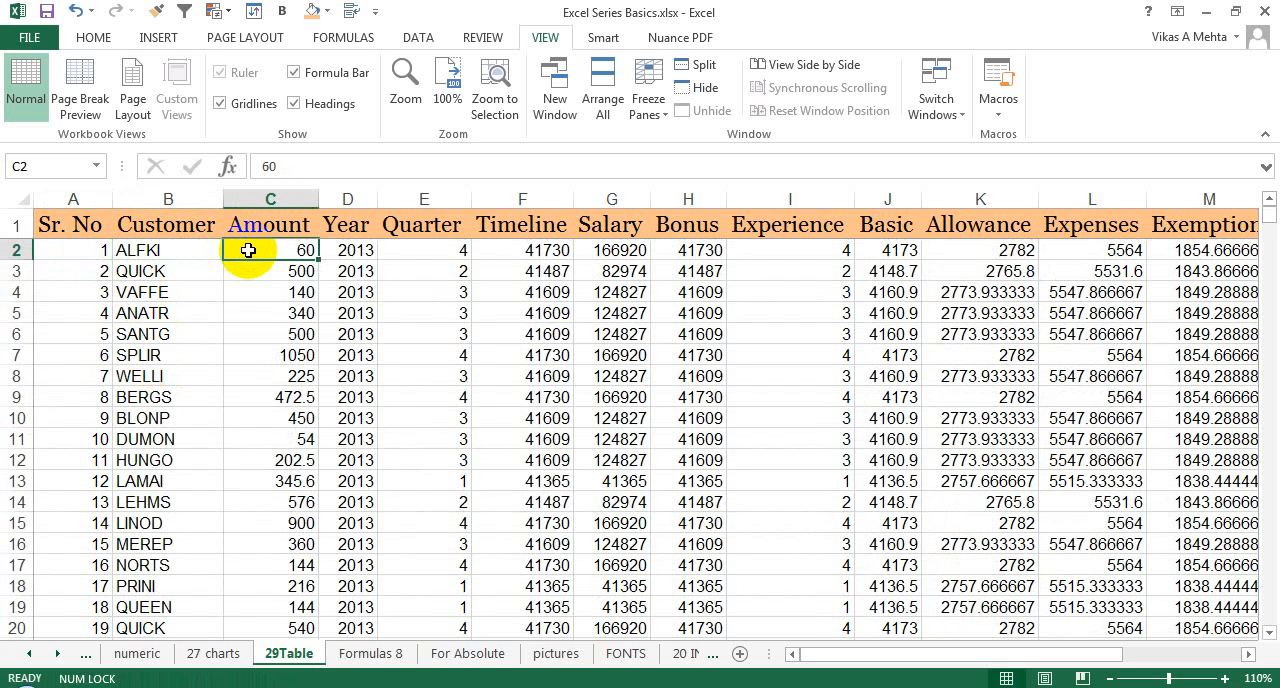
pyautogui.moveTo(620, 150)
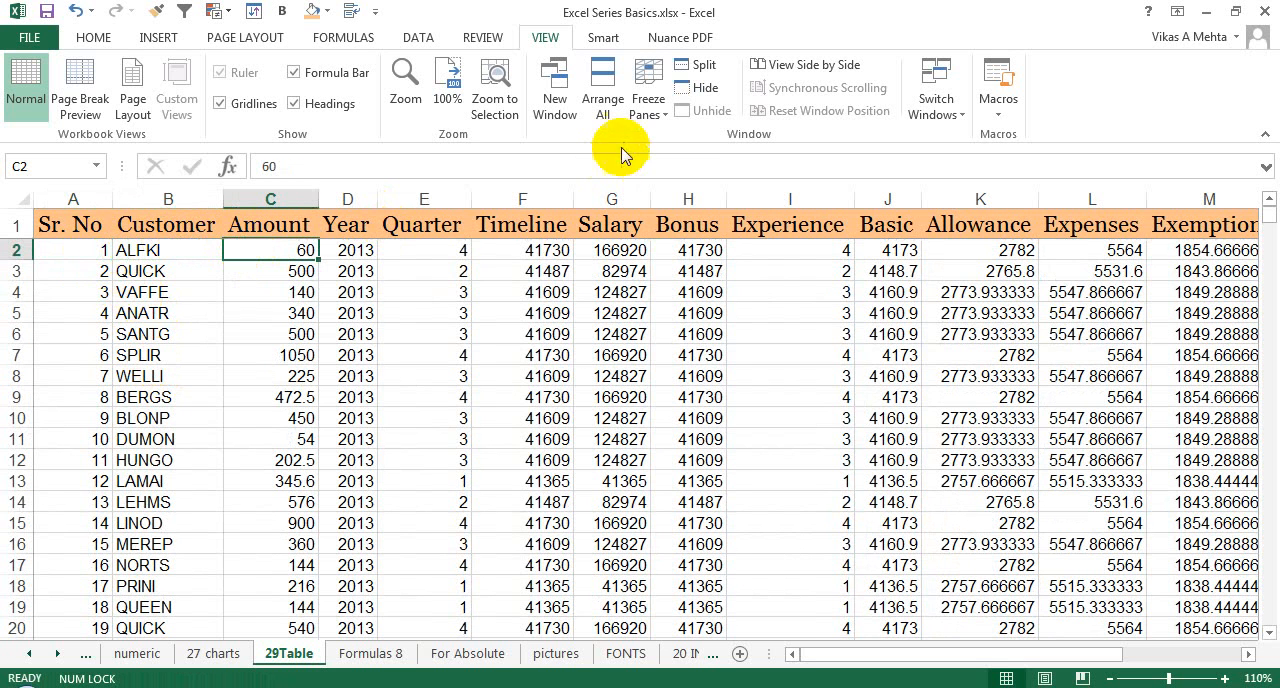
pyautogui.click(648, 84)
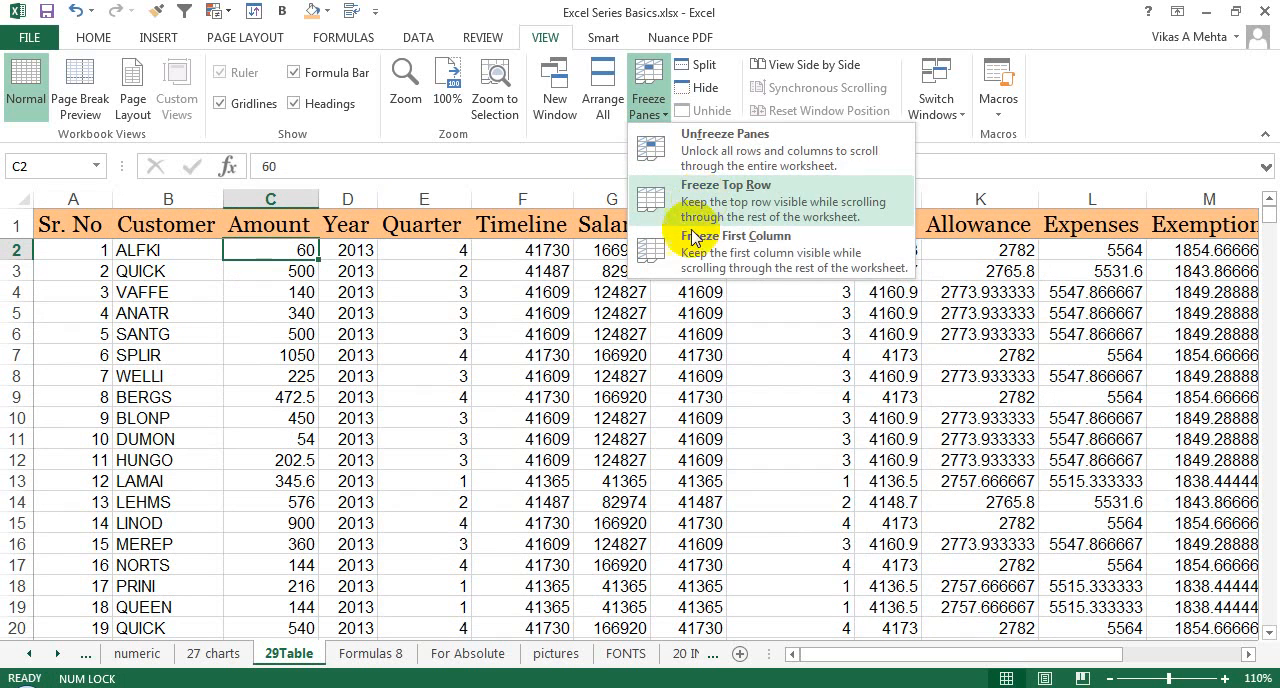
pyautogui.moveTo(696, 160)
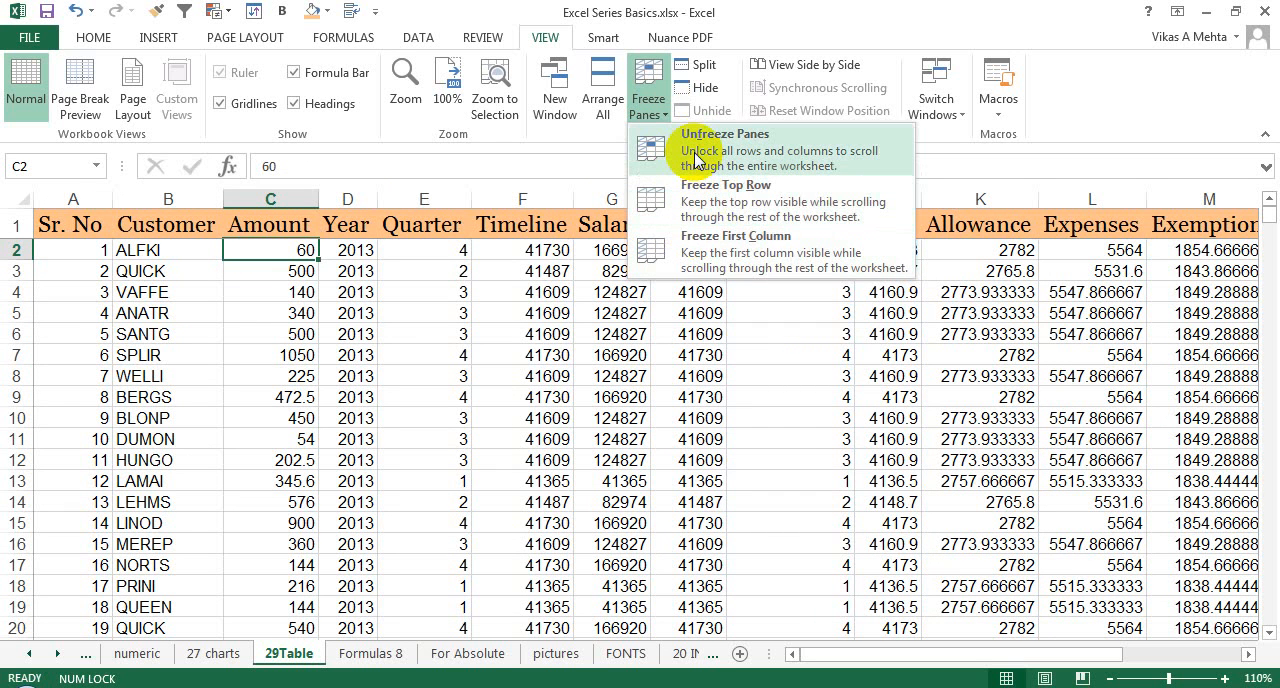
pyautogui.click(722, 158)
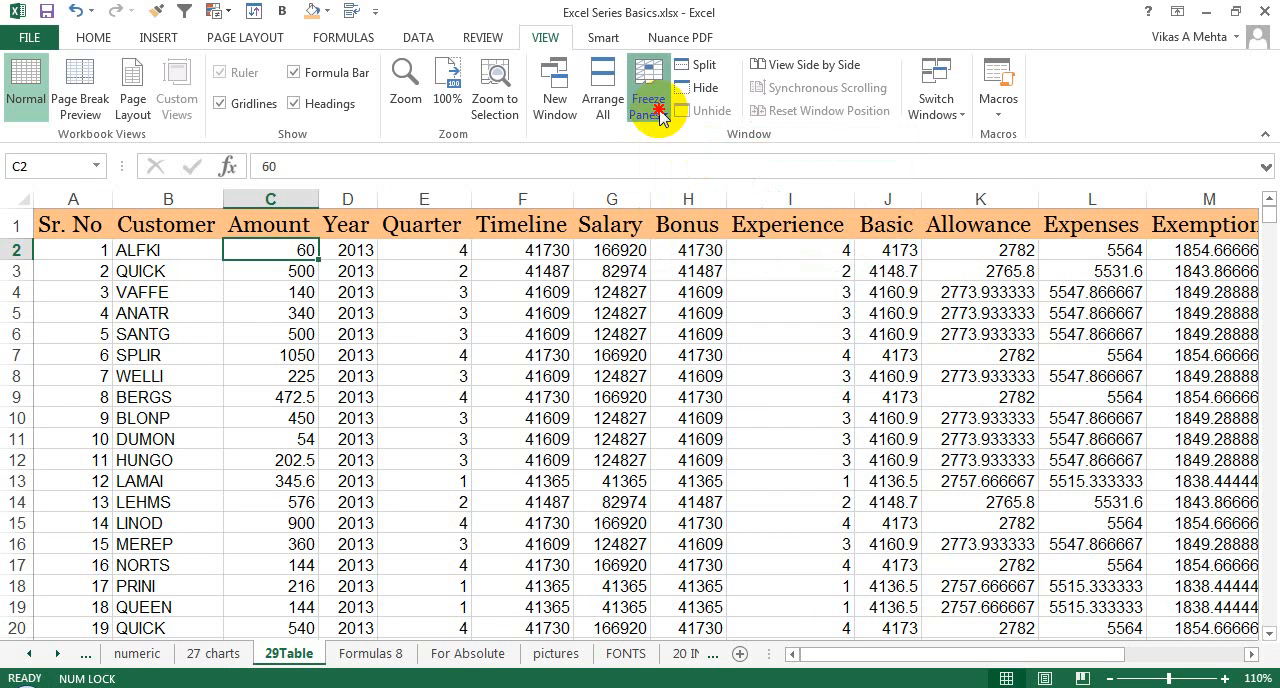
pyautogui.click(648, 88)
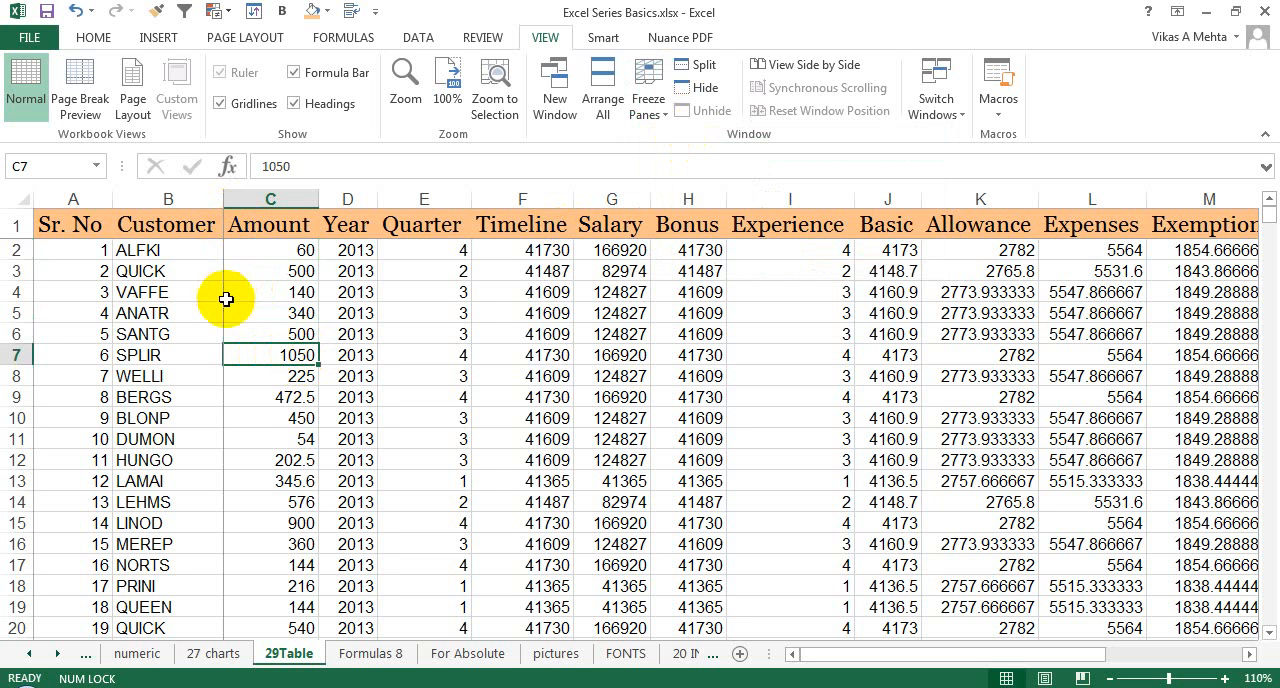
# Select Amount and Performance Bonus cells and scroll to check the frozen panes hold.
pyautogui.click(348, 292)
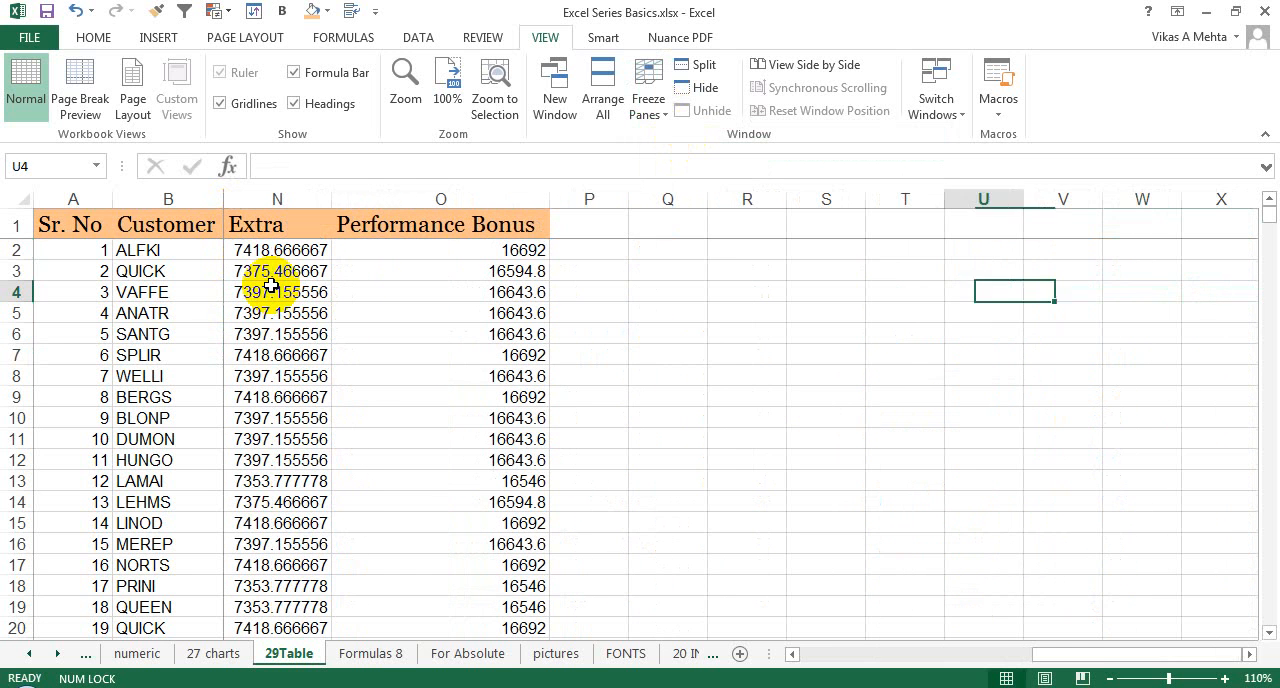
pyautogui.click(466, 312)
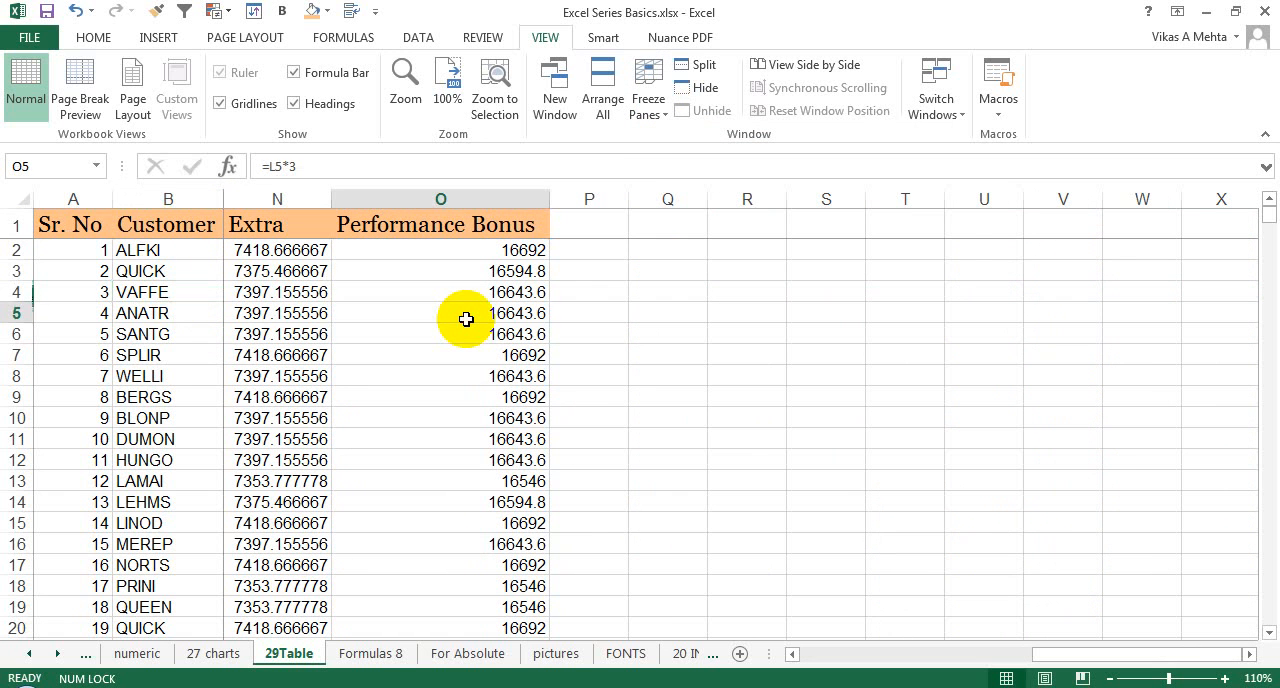
pyautogui.scroll(-3)
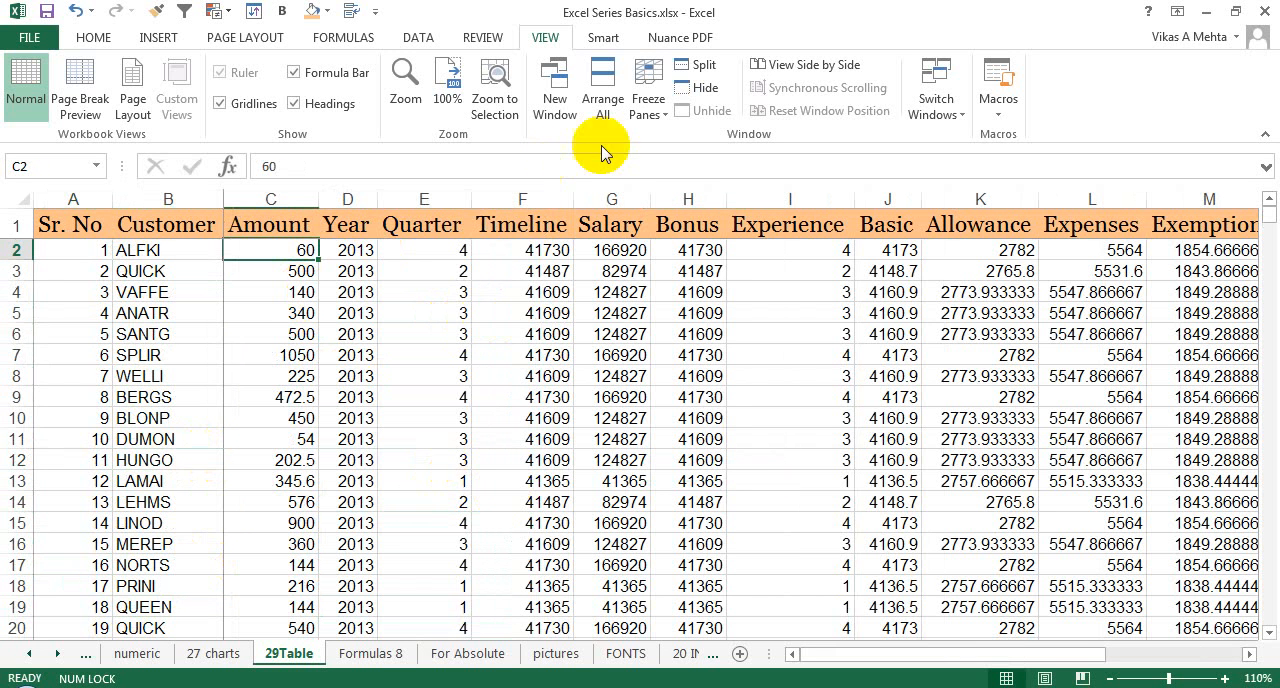
pyautogui.moveTo(266, 320)
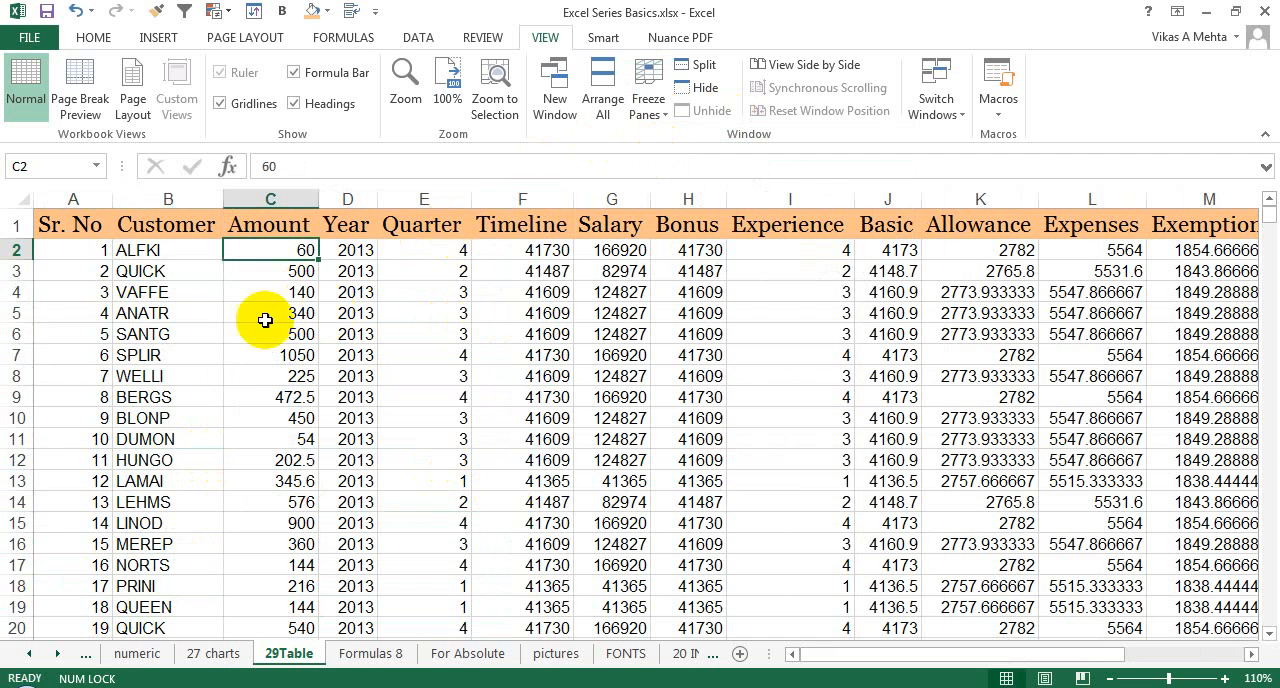
pyautogui.click(648, 84)
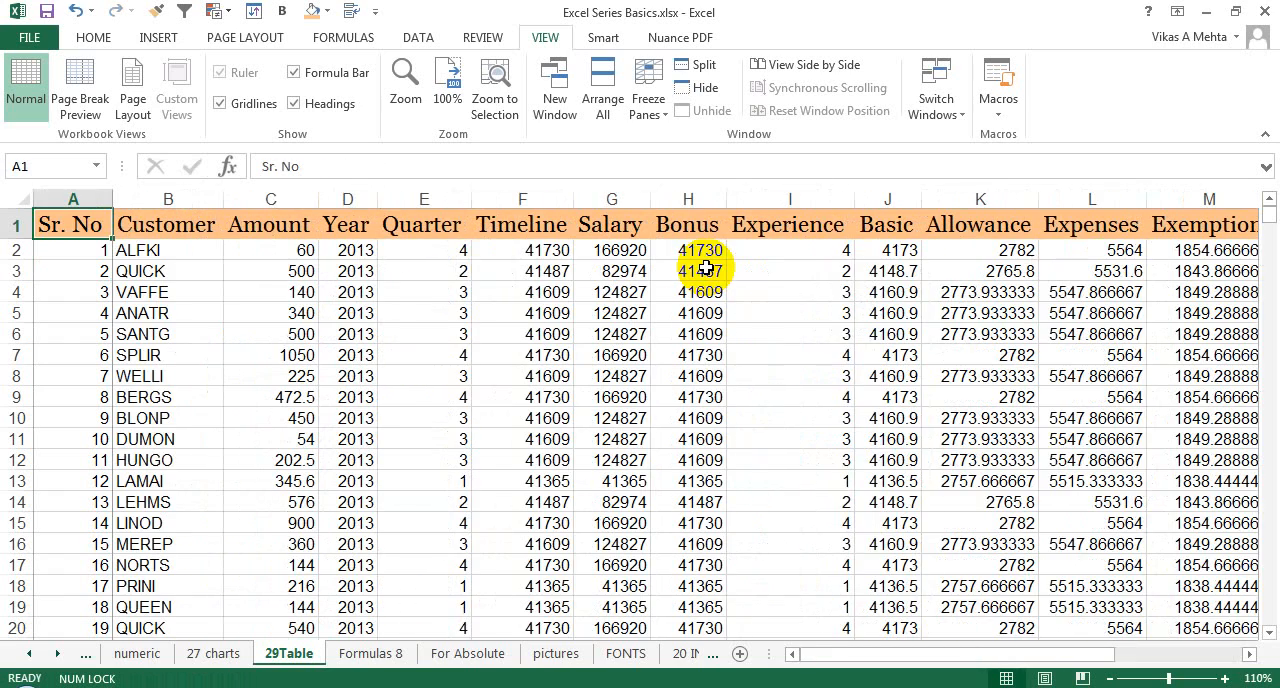
pyautogui.click(612, 292)
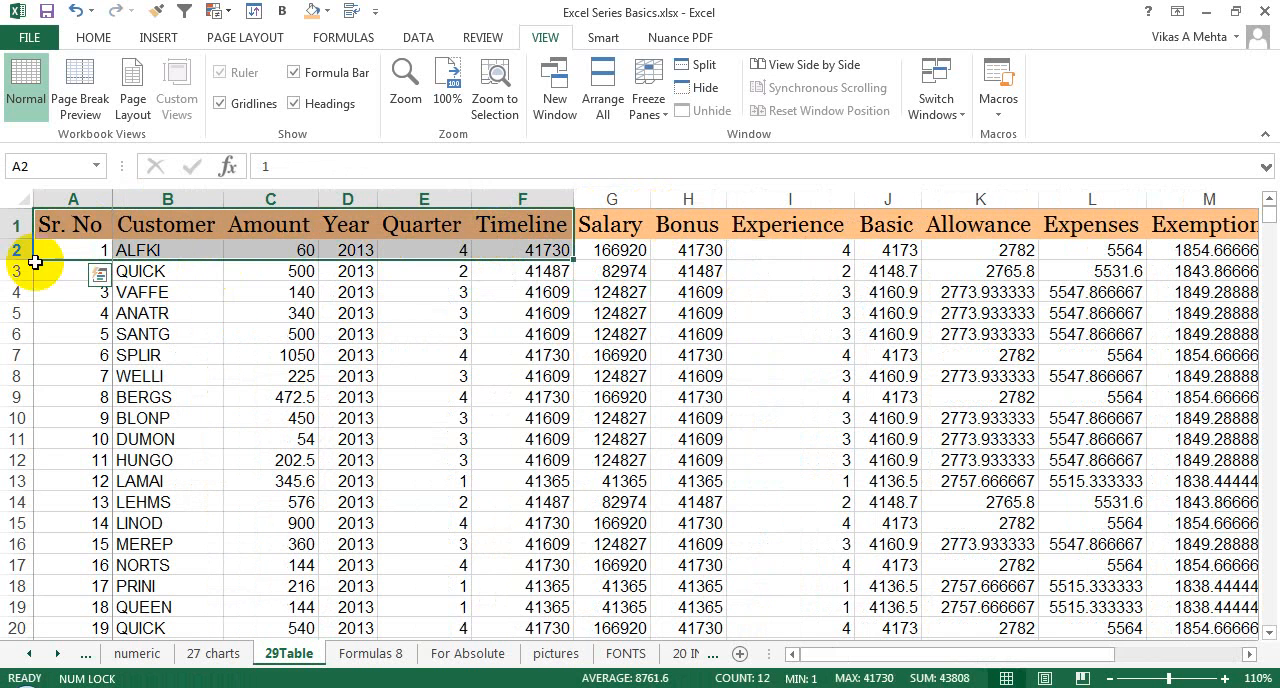
pyautogui.moveTo(168, 250); pyautogui.dragTo(168, 460)
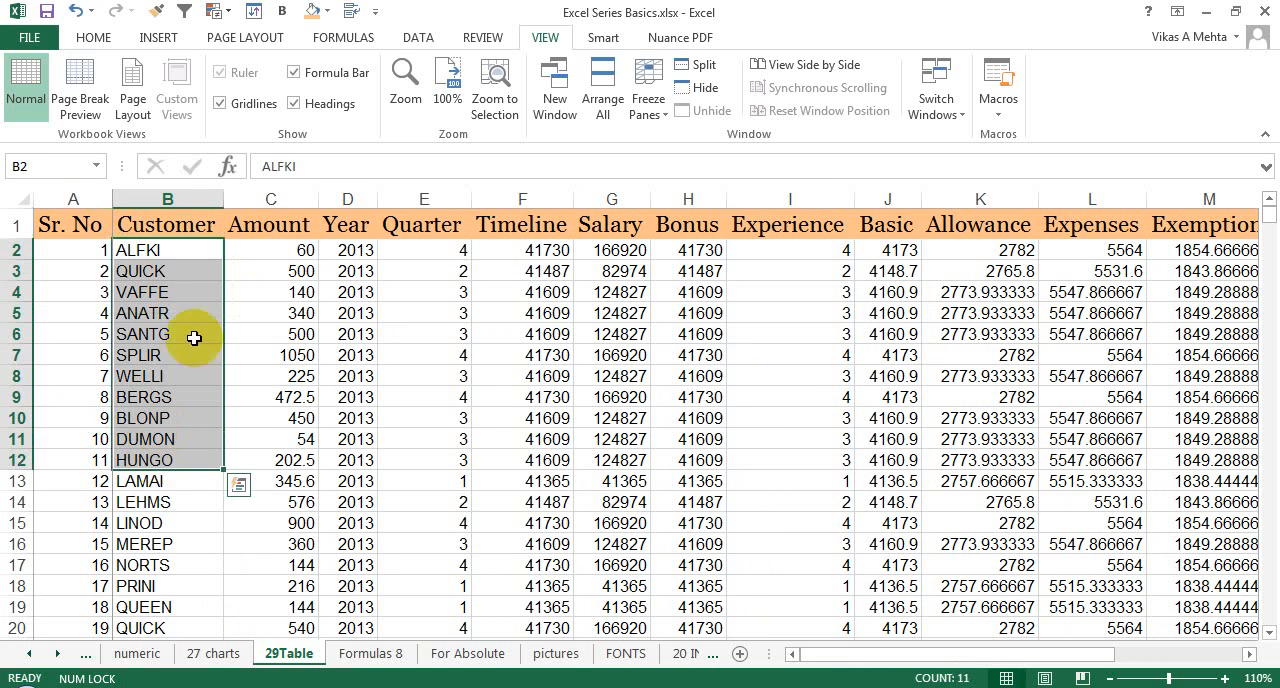
pyautogui.click(270, 224)
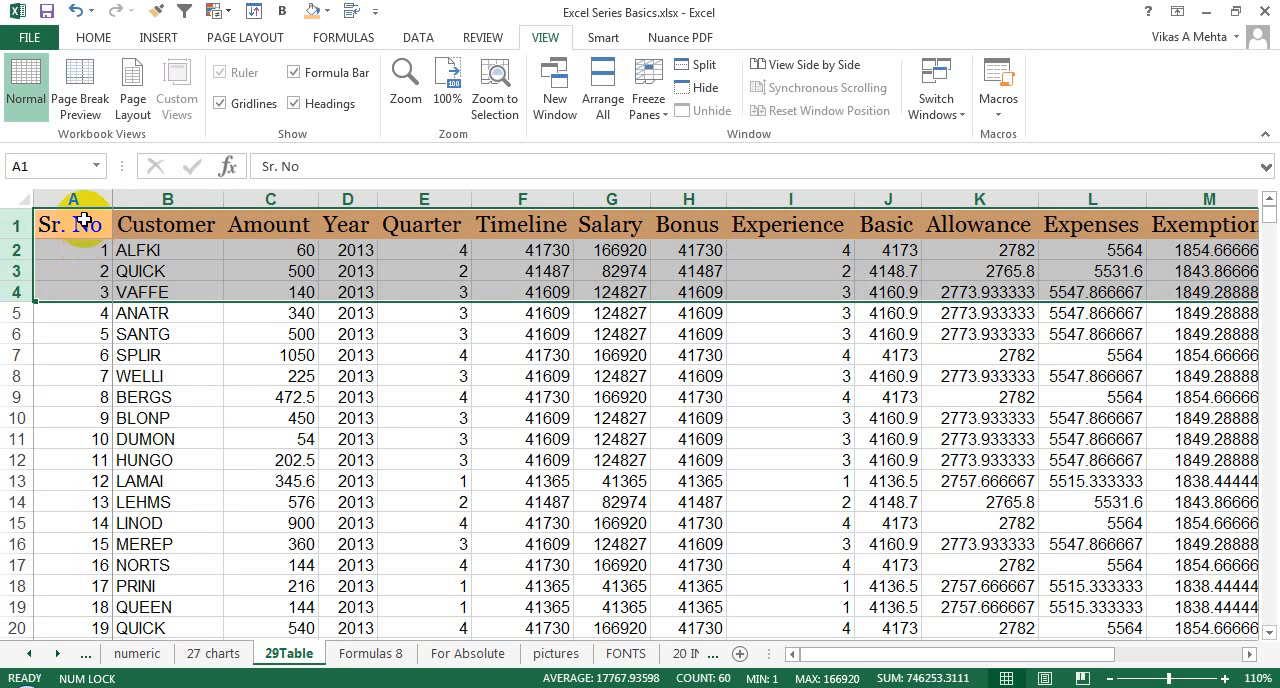
# Freeze panes at cell C5 so rows 1–3 and the Sr. No and Customer columns stay fixed.
pyautogui.click(164, 198)
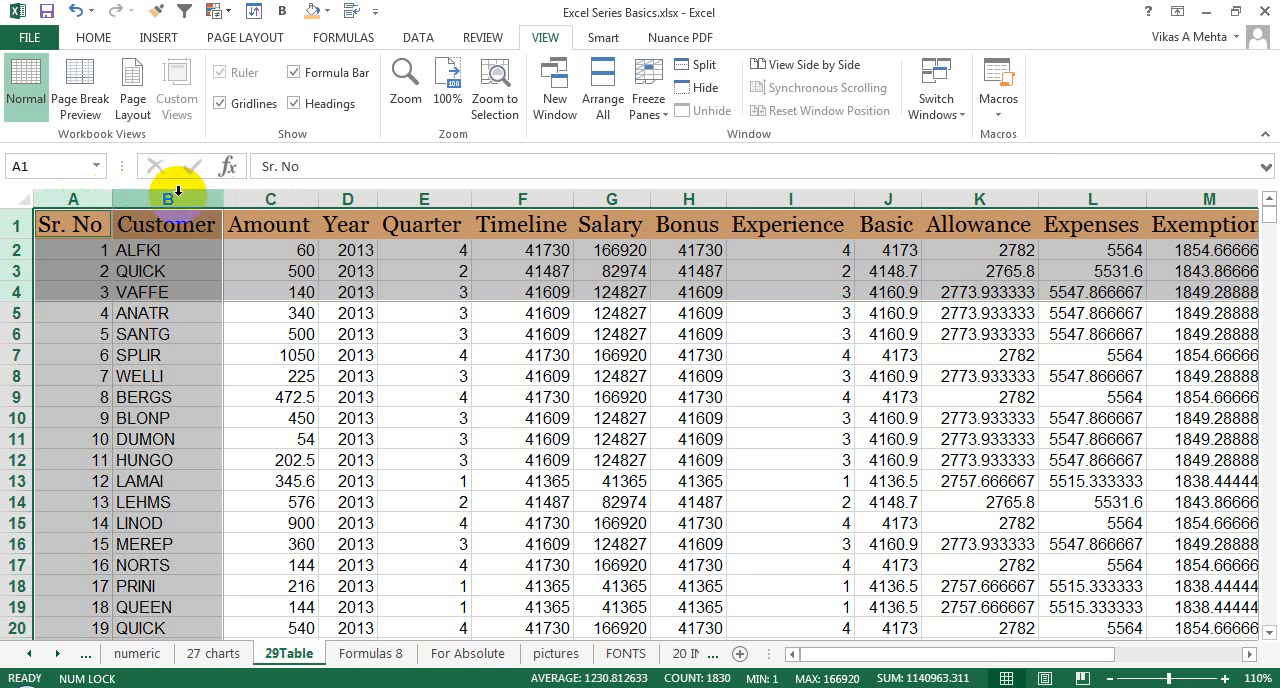
pyautogui.moveTo(284, 316)
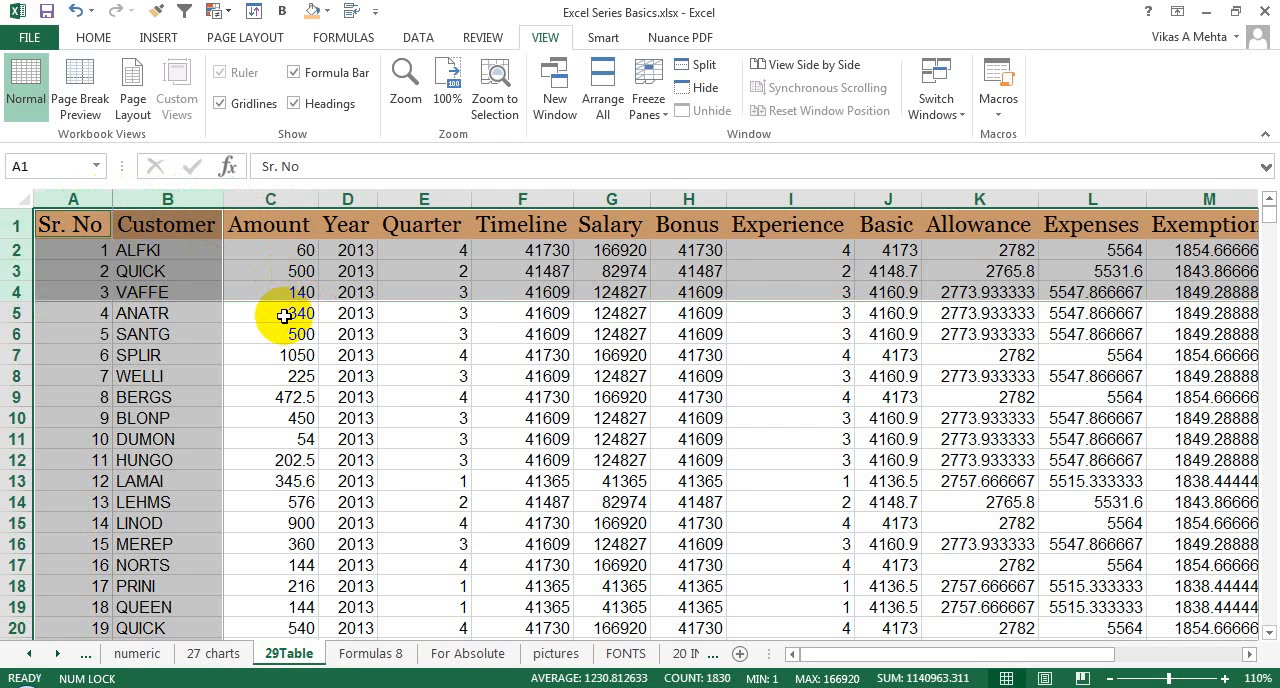
pyautogui.click(268, 312)
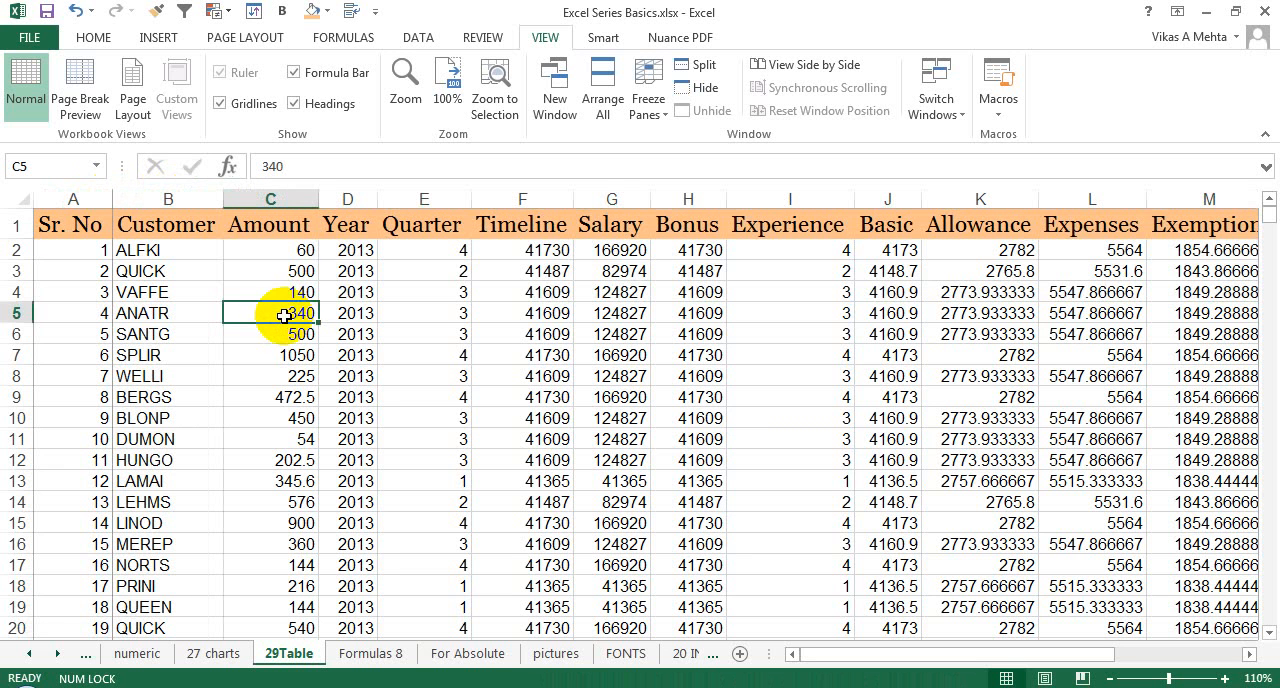
pyautogui.click(648, 88)
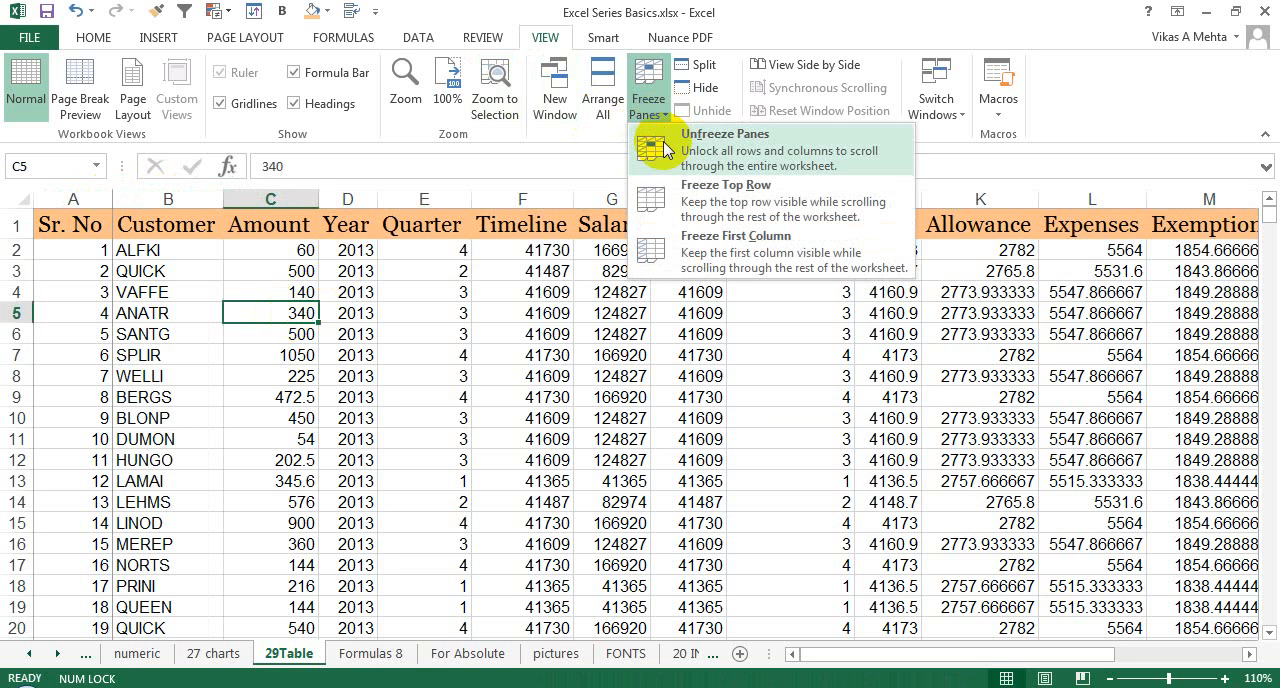
pyautogui.moveTo(648, 98)
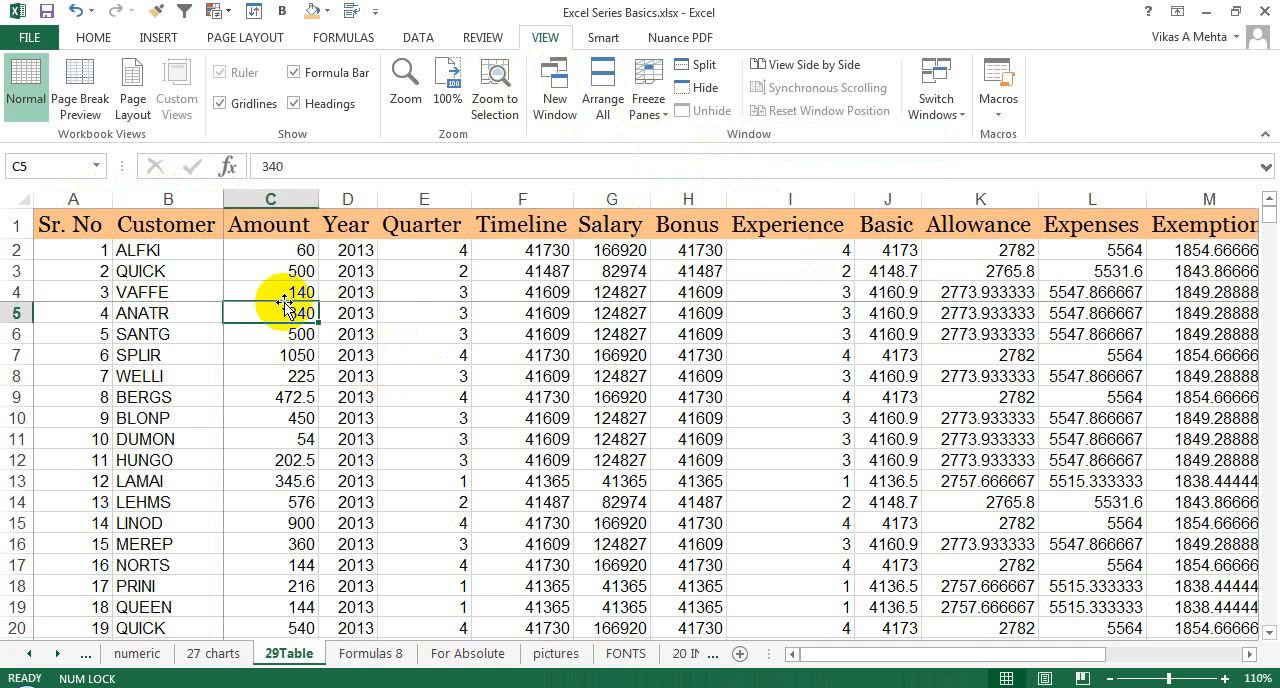
pyautogui.moveTo(672, 292)
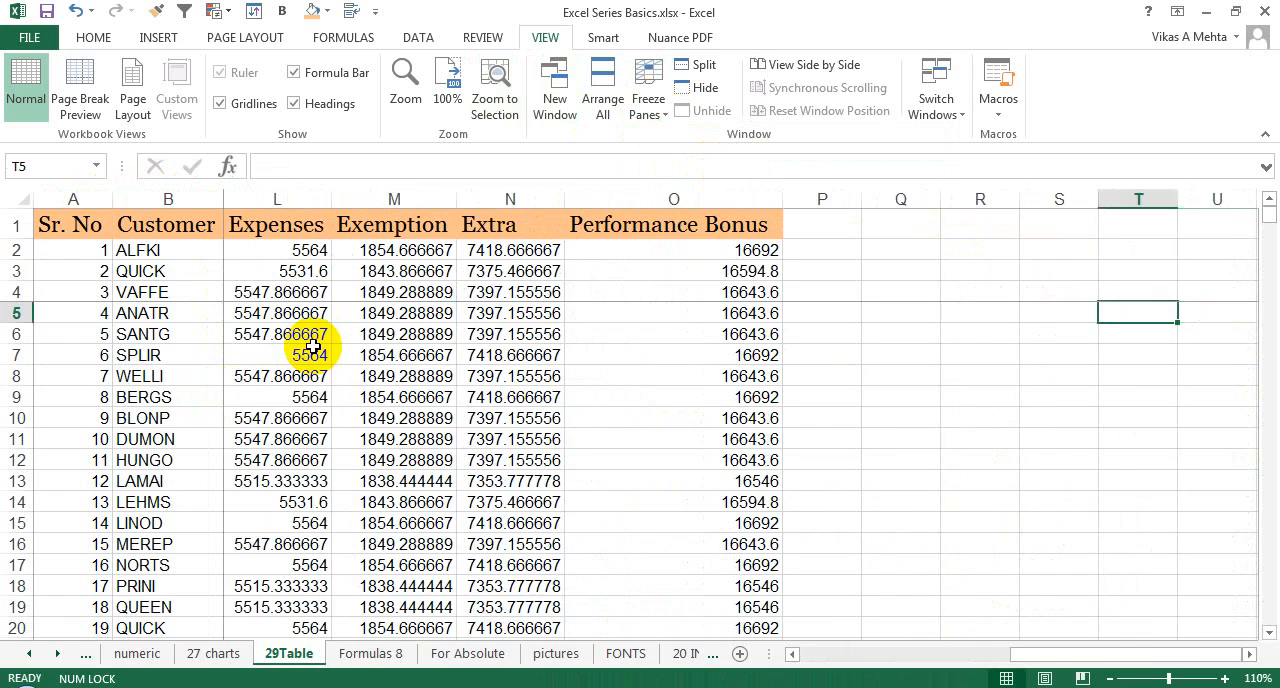
# Scroll across and down to verify the frozen rows and columns, then reopen Freeze Panes.
pyautogui.hscroll(-3)
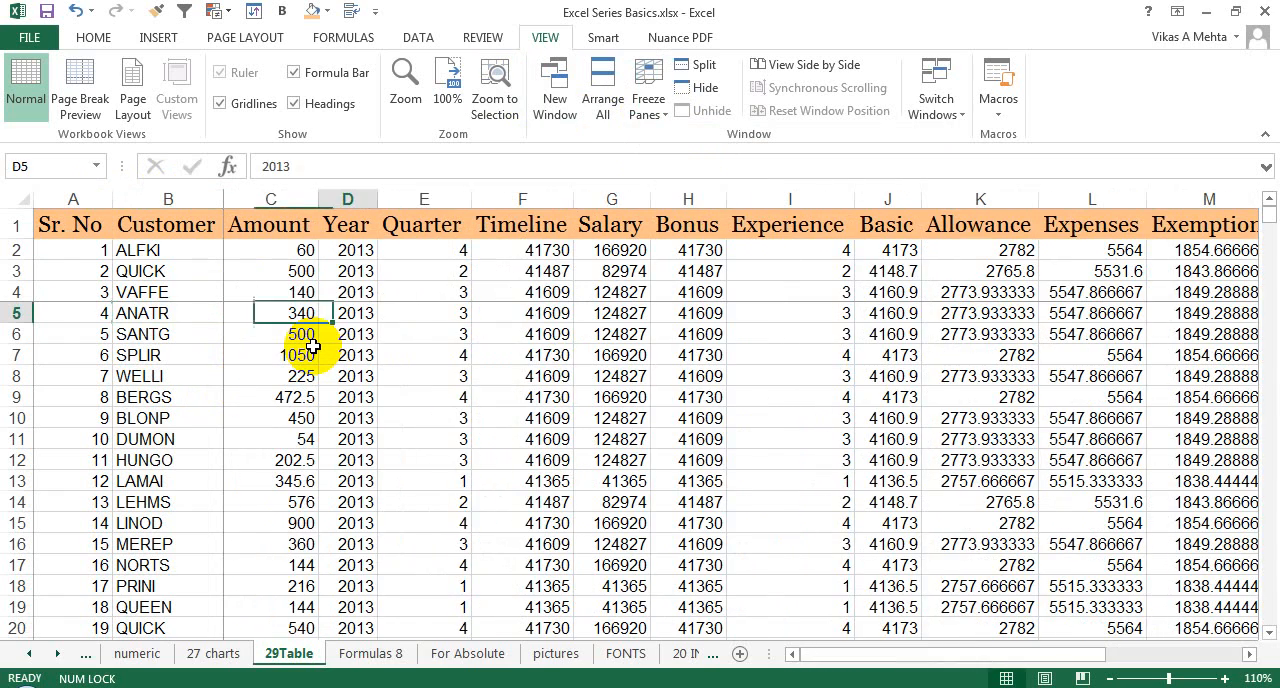
pyautogui.scroll(-3)
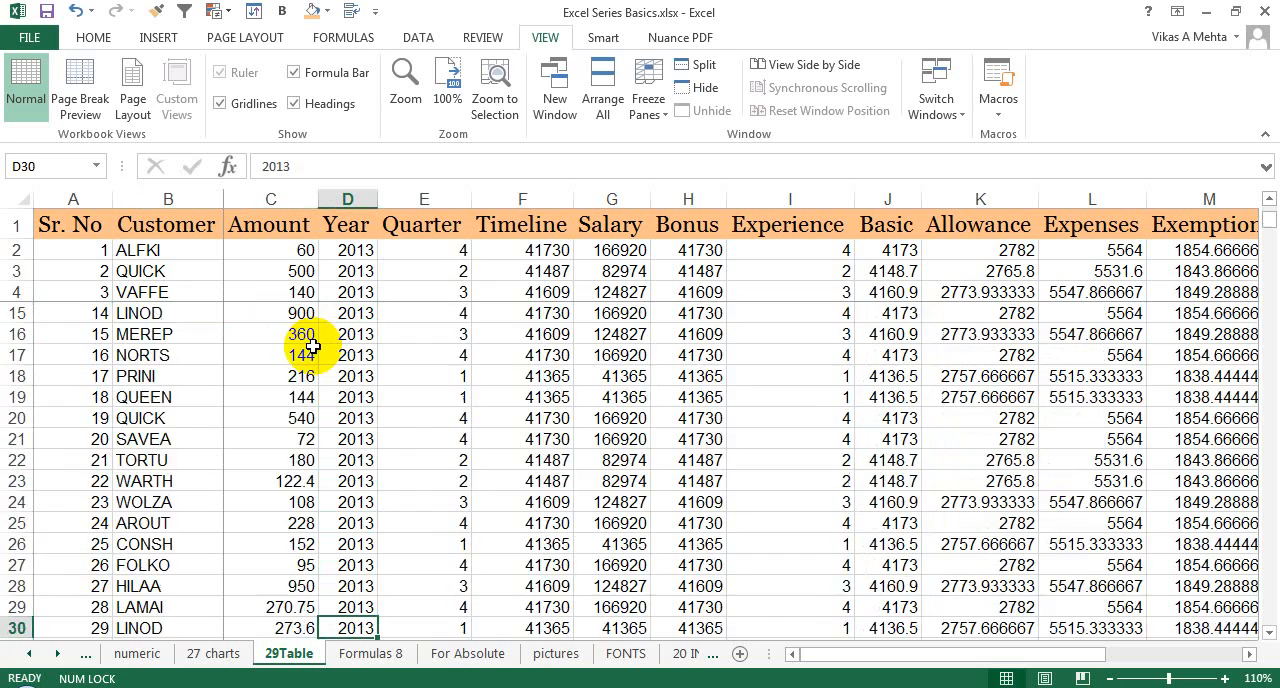
pyautogui.scroll(-3)
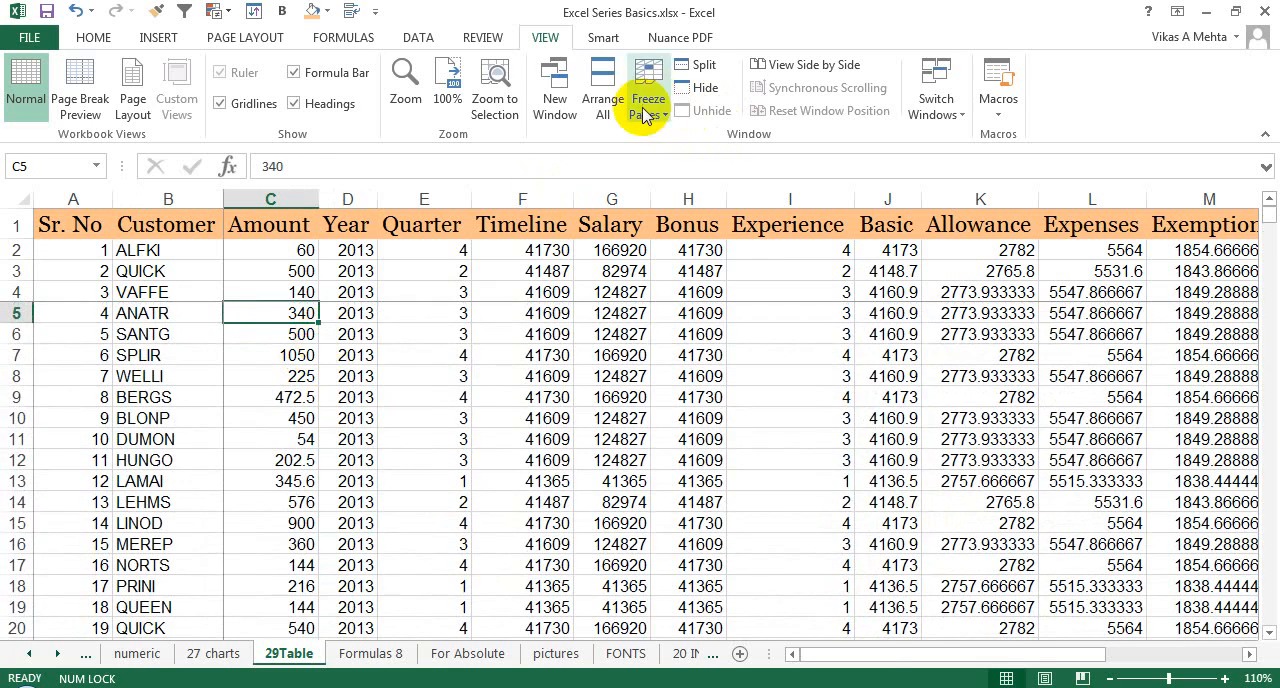
pyautogui.click(648, 90)
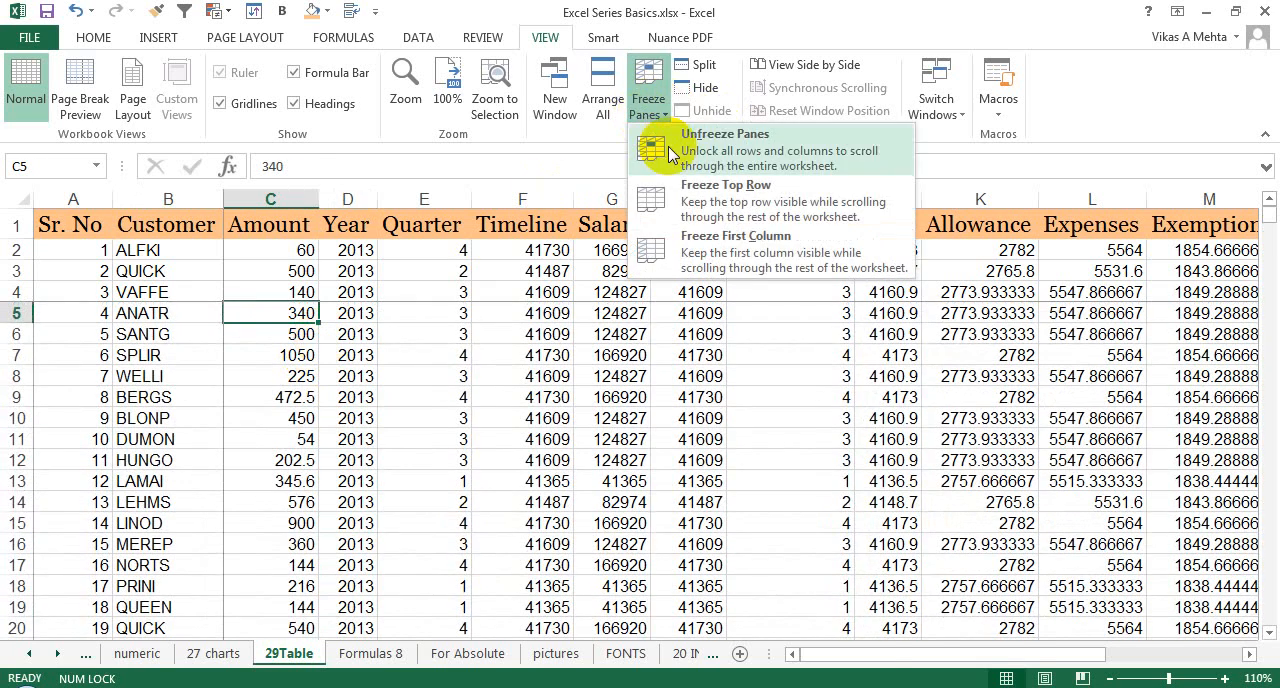